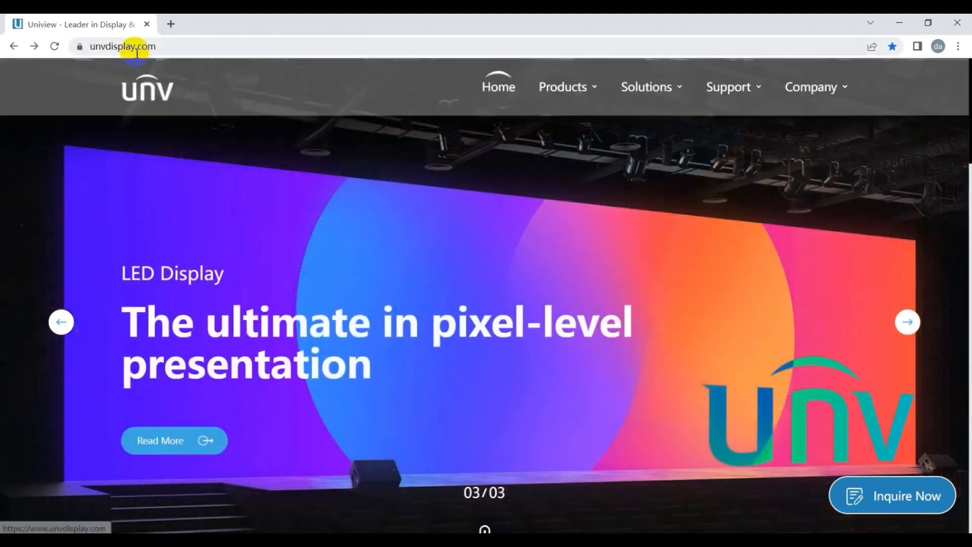
# Step: Browse unvdisplay.com Support > Download Center > Maintenance Tools down to EZWall_Win32
pyautogui.click(728, 86)
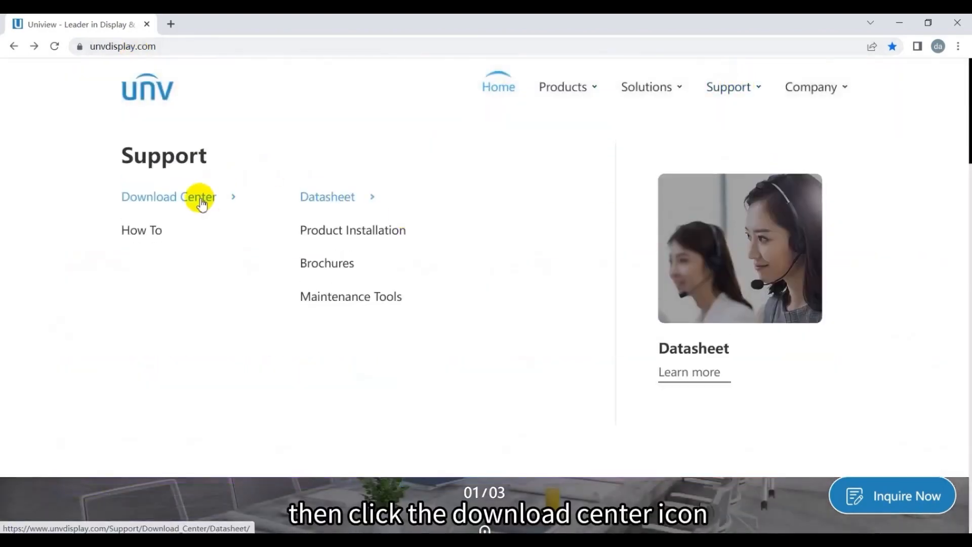
pyautogui.click(168, 197)
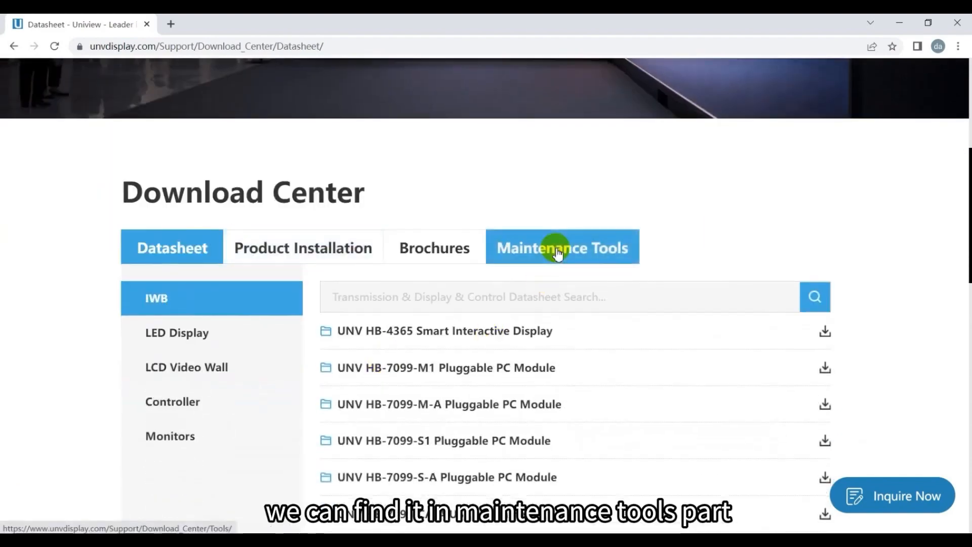
pyautogui.click(562, 246)
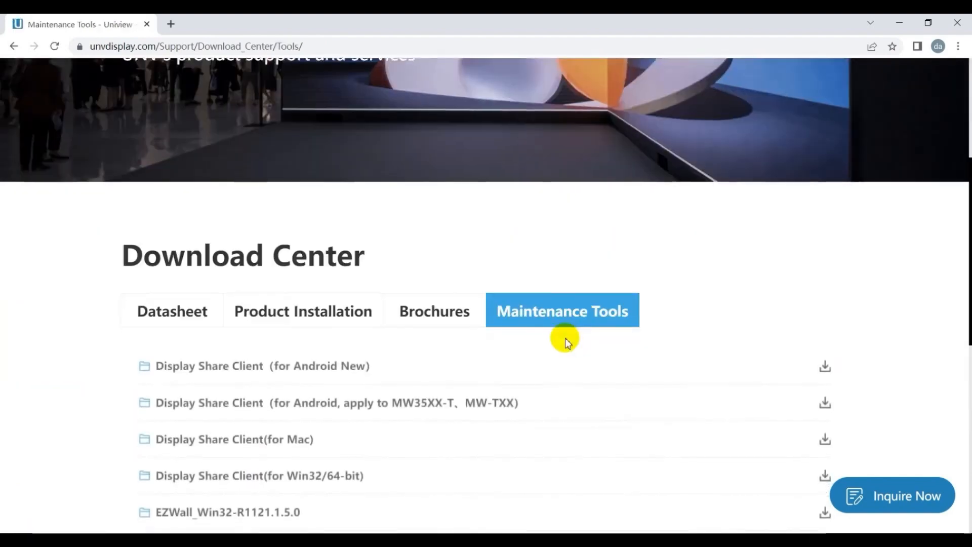
pyautogui.scroll(-3)
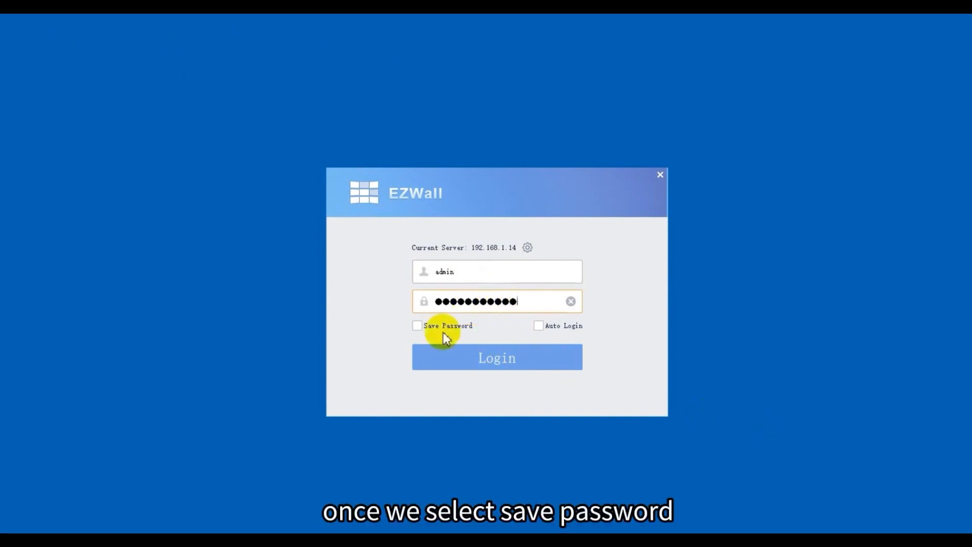
# Step: Enable Save Password and Auto Login in the EZWall login window
pyautogui.click(417, 325)
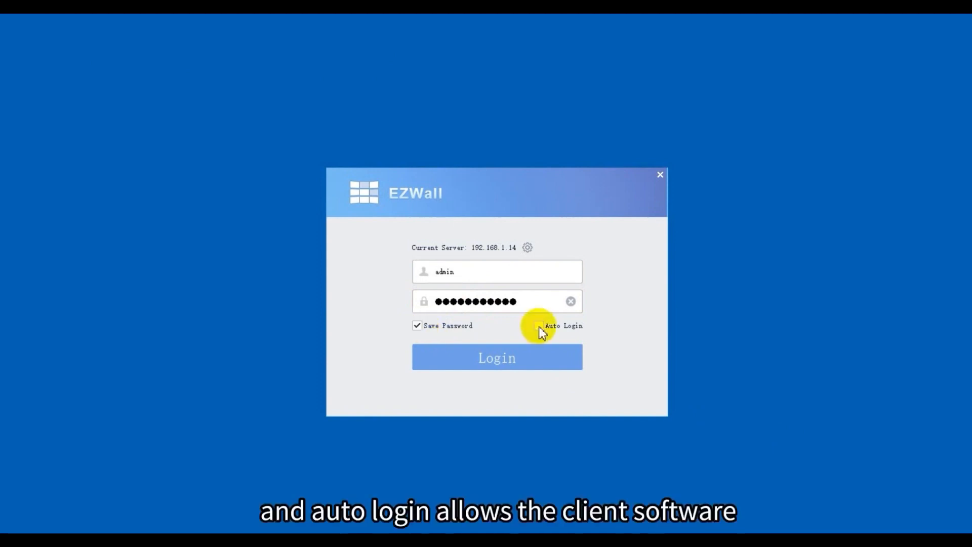
pyautogui.click(538, 326)
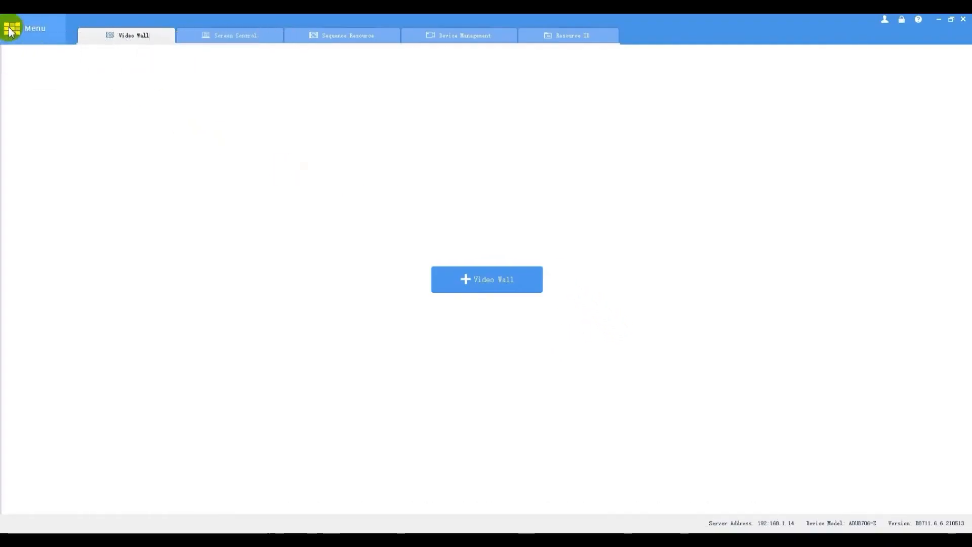
pyautogui.click(27, 28)
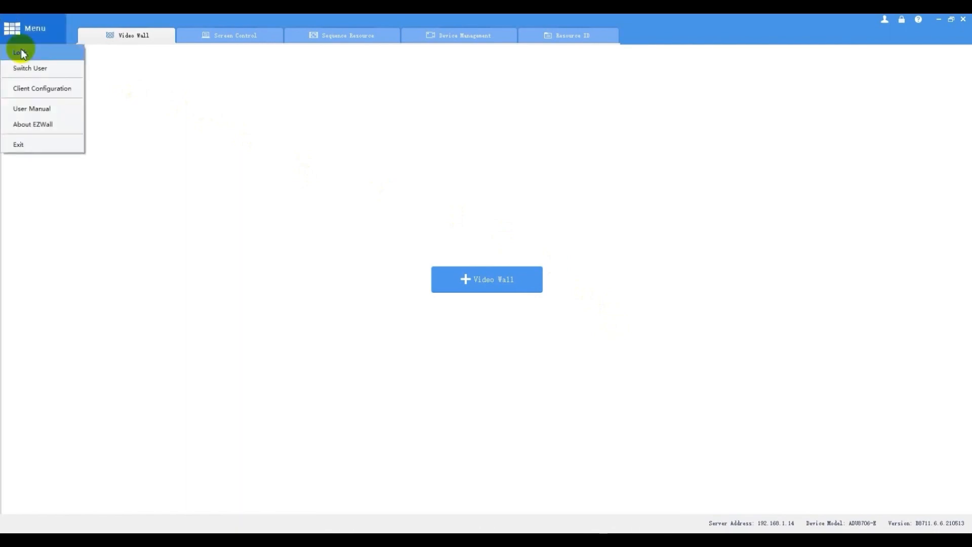
pyautogui.click(21, 52)
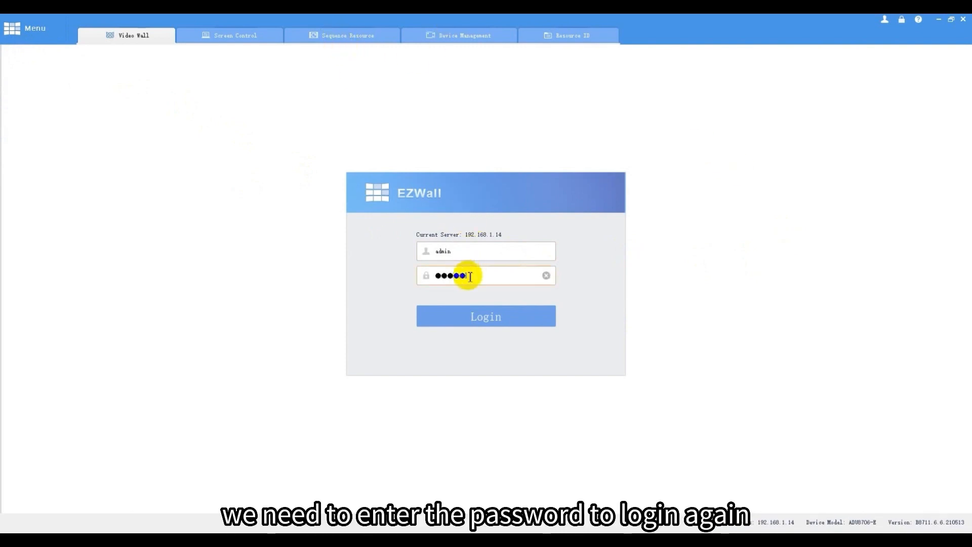
pyautogui.click(28, 27)
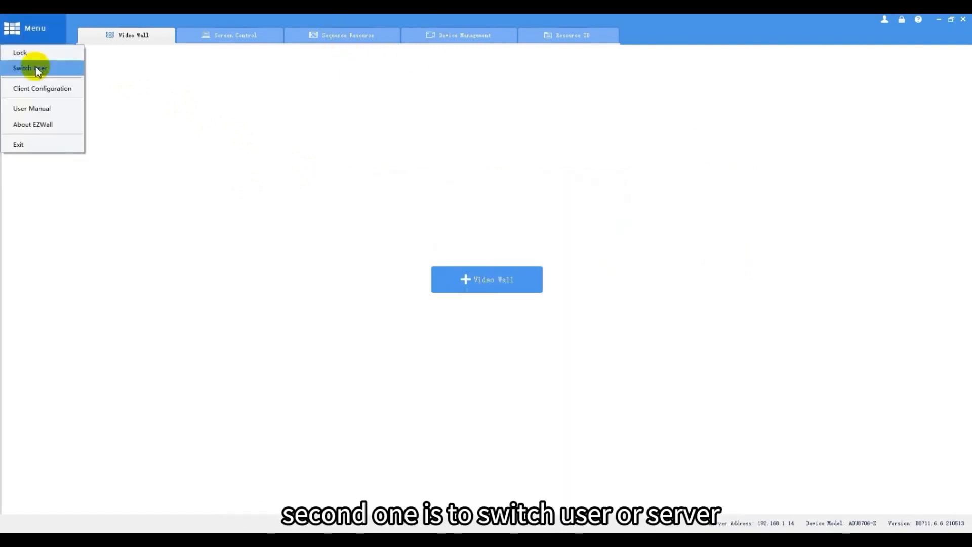
pyautogui.click(29, 68)
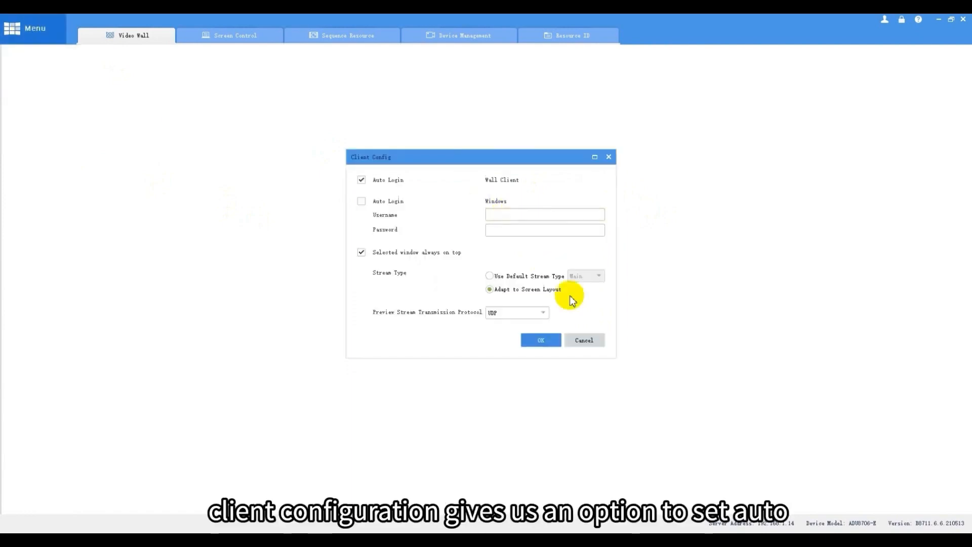
pyautogui.moveTo(563, 293)
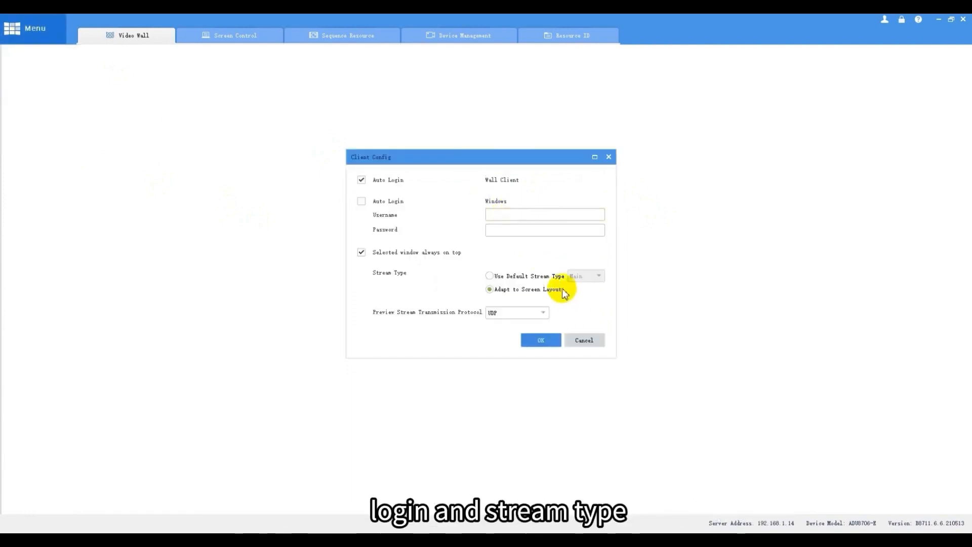
pyautogui.click(540, 340)
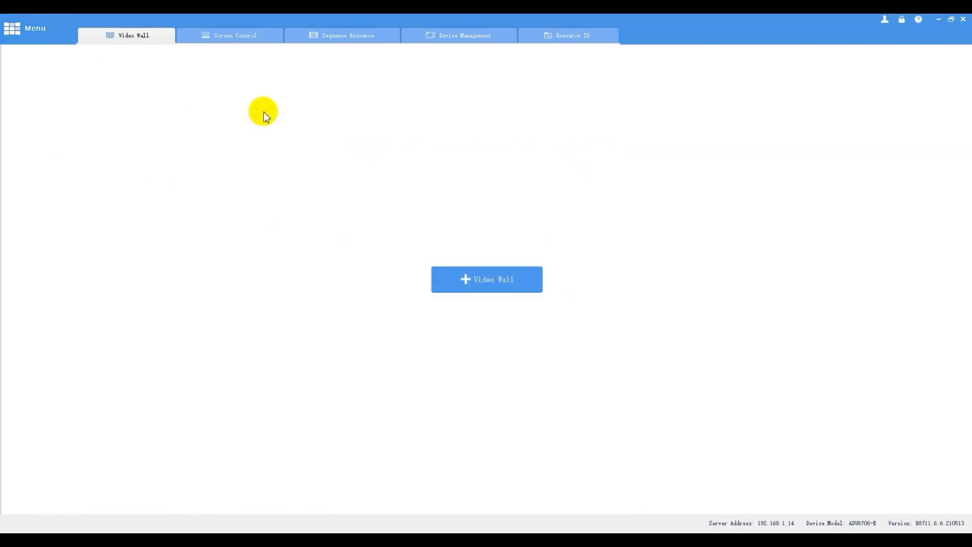
pyautogui.click(26, 27)
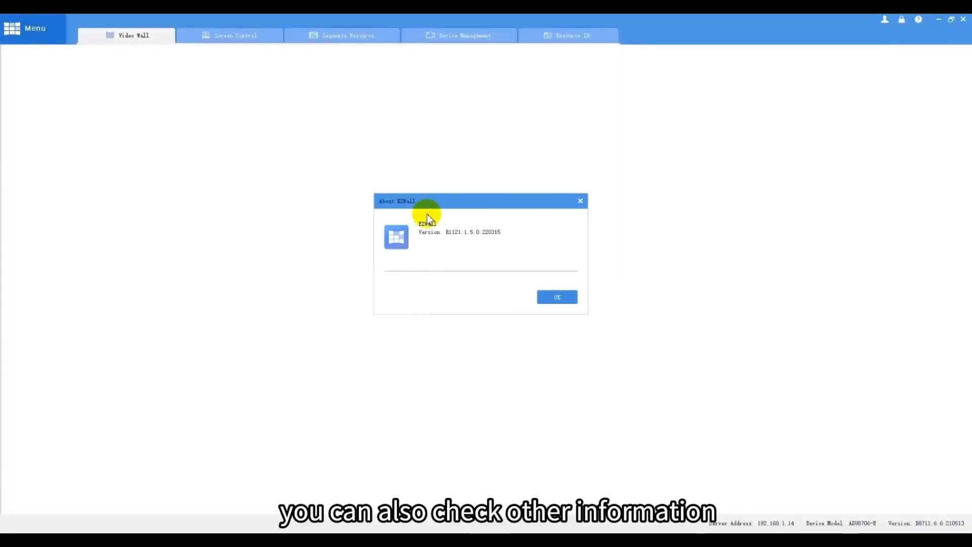
pyautogui.moveTo(472, 242)
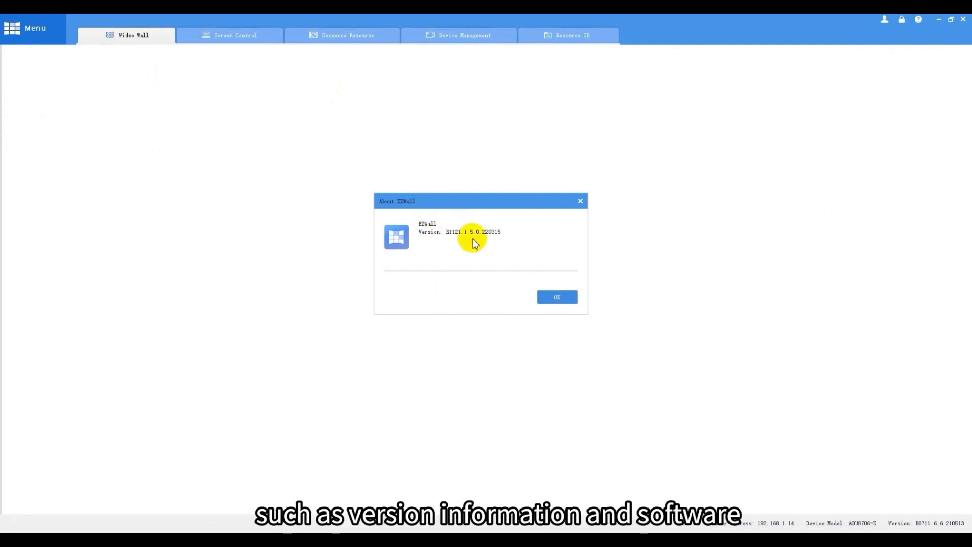
pyautogui.moveTo(440, 248)
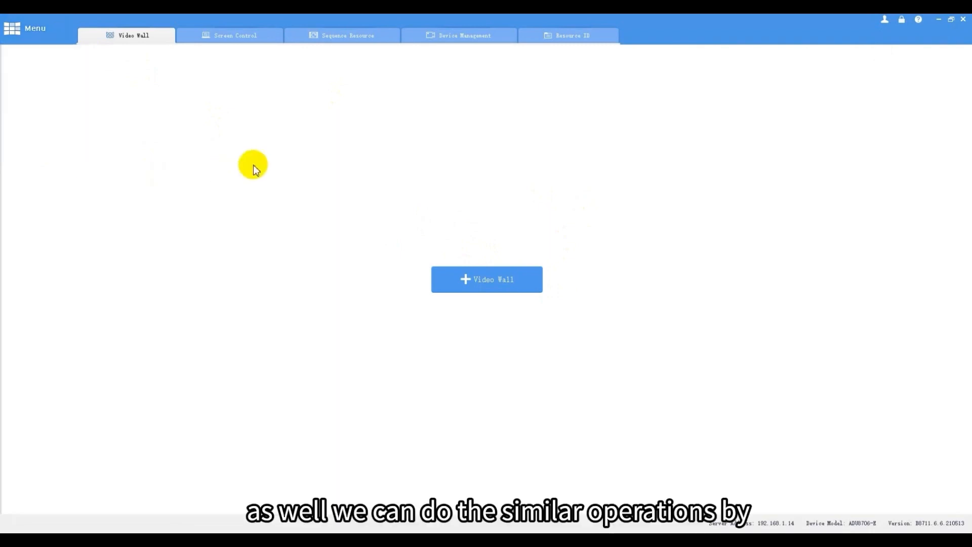
pyautogui.moveTo(882, 33)
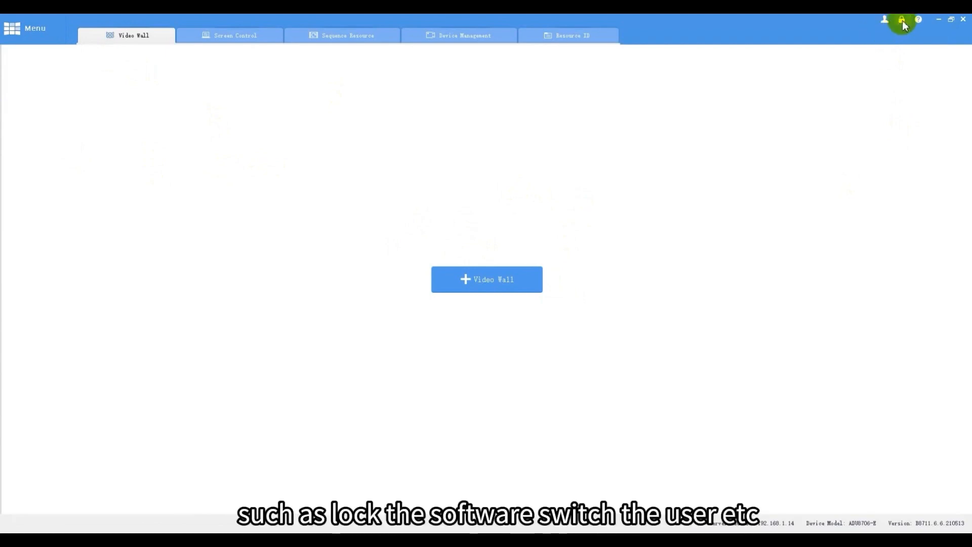
pyautogui.moveTo(884, 19)
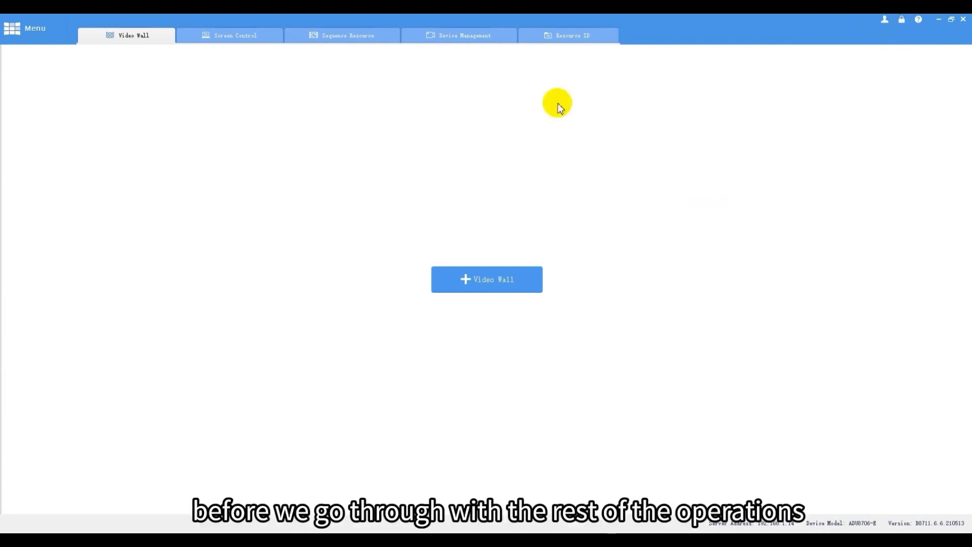
# Step: Auto Search in Device Management and batch-add the two NVRs and two IPCs found
pyautogui.click(463, 35)
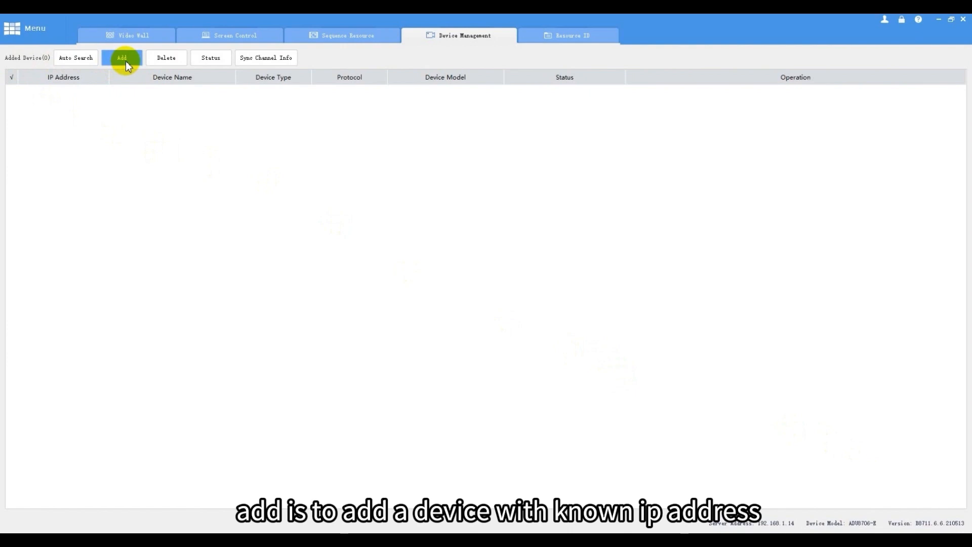
pyautogui.click(75, 57)
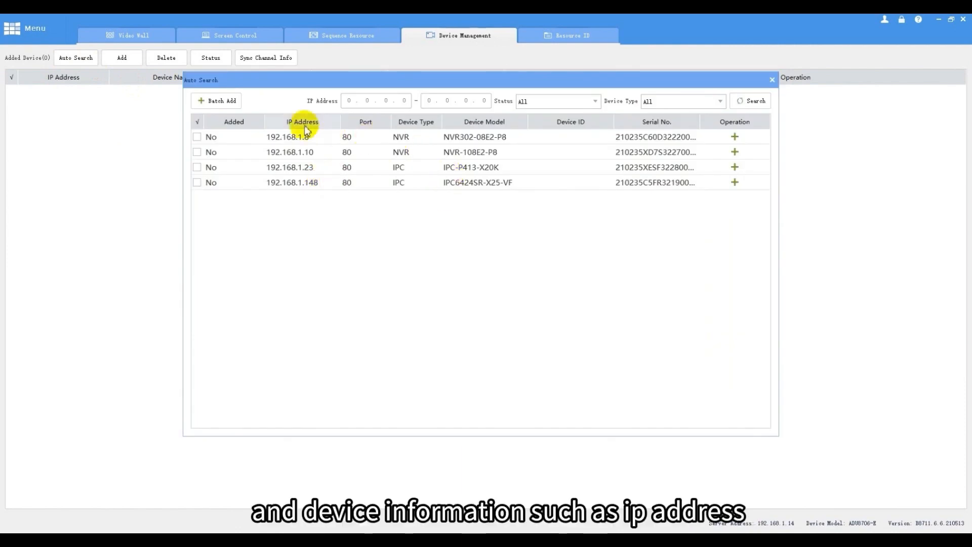
pyautogui.moveTo(419, 133)
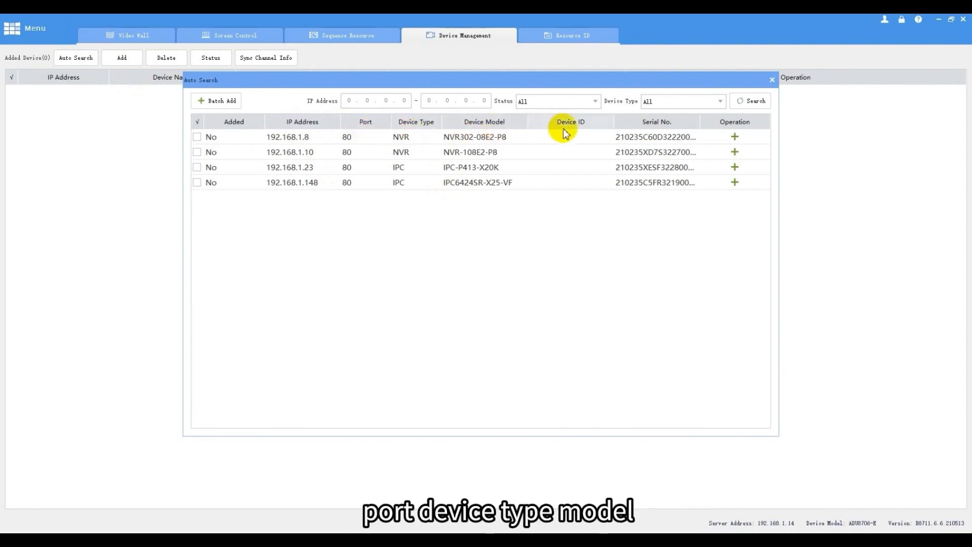
pyautogui.moveTo(685, 130)
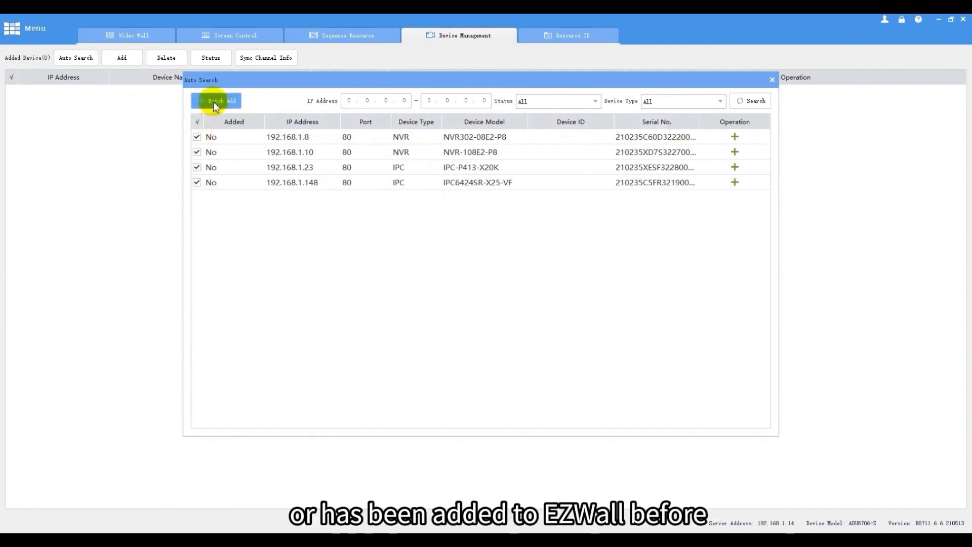
pyautogui.click(217, 100)
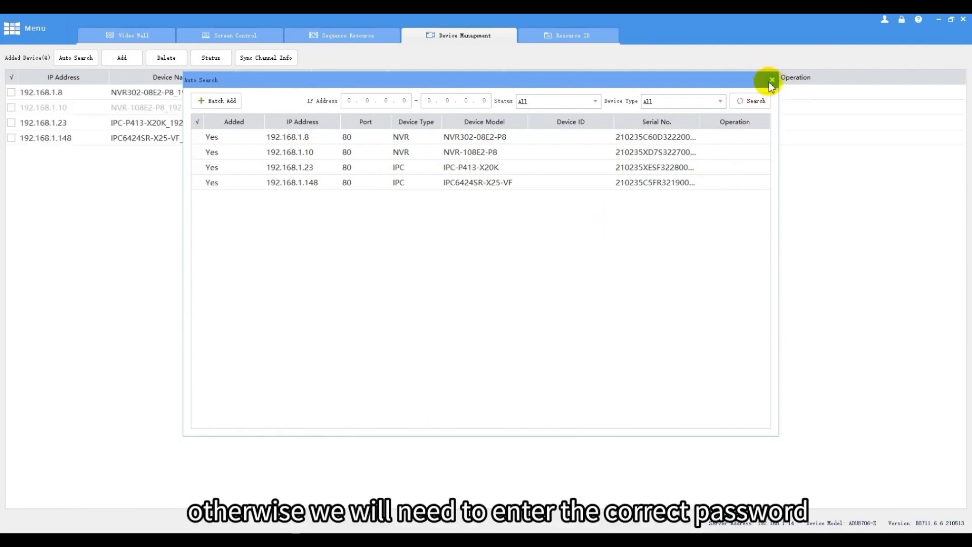
pyautogui.click(769, 81)
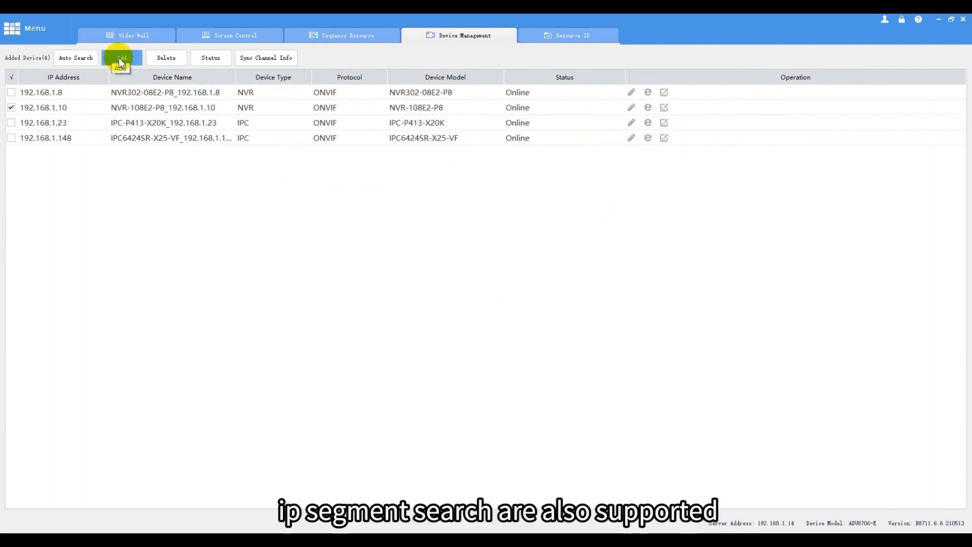
# Step: Open and dismiss the manual add-device form, then cancel a device deletion
pyautogui.click(121, 58)
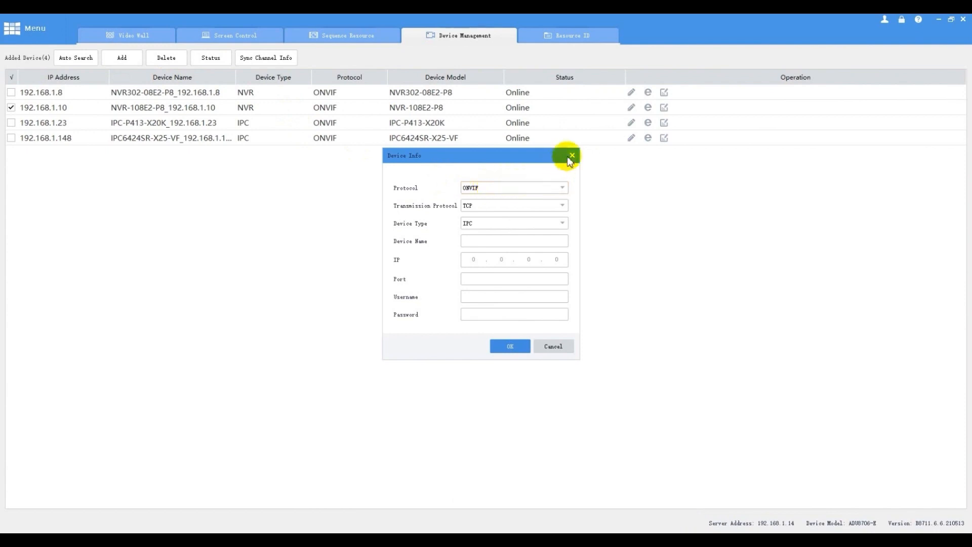
pyautogui.click(570, 154)
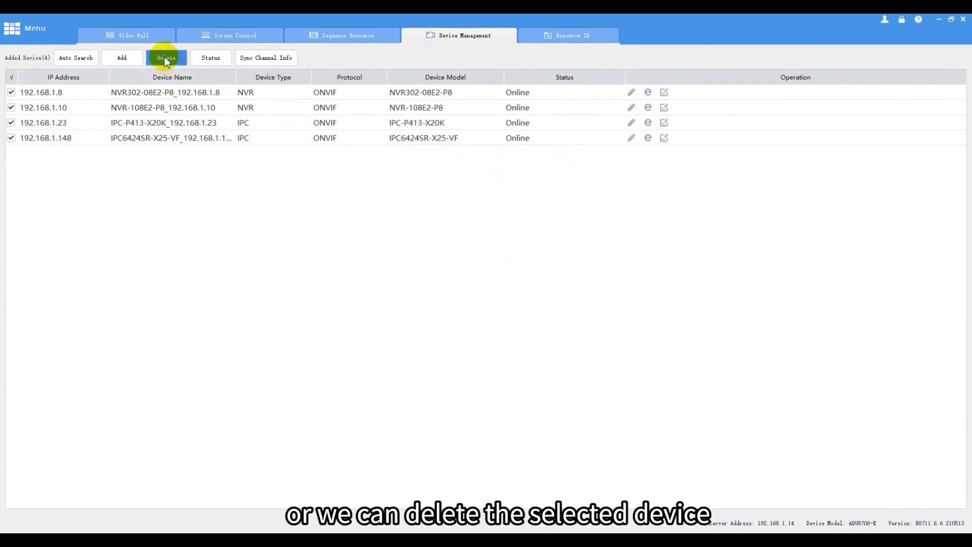
pyautogui.click(166, 58)
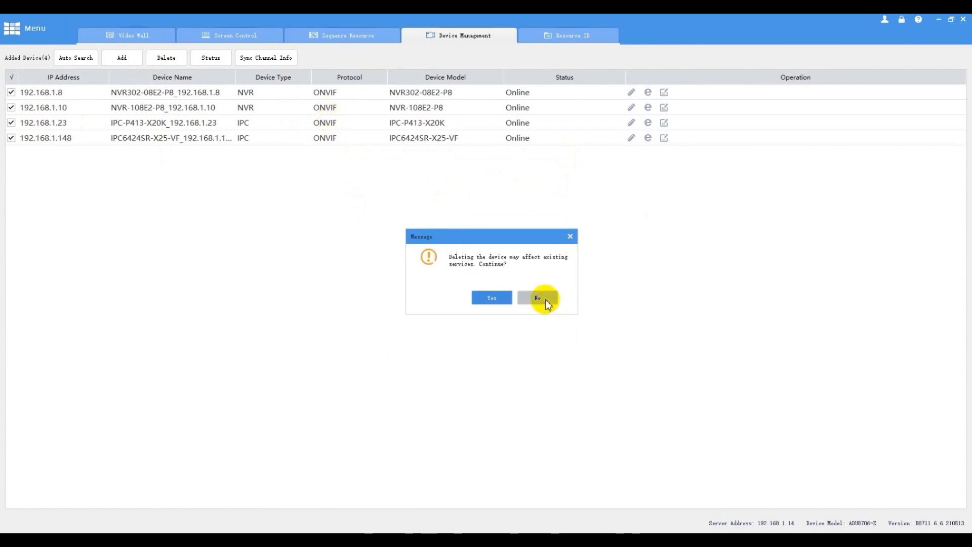
pyautogui.click(537, 297)
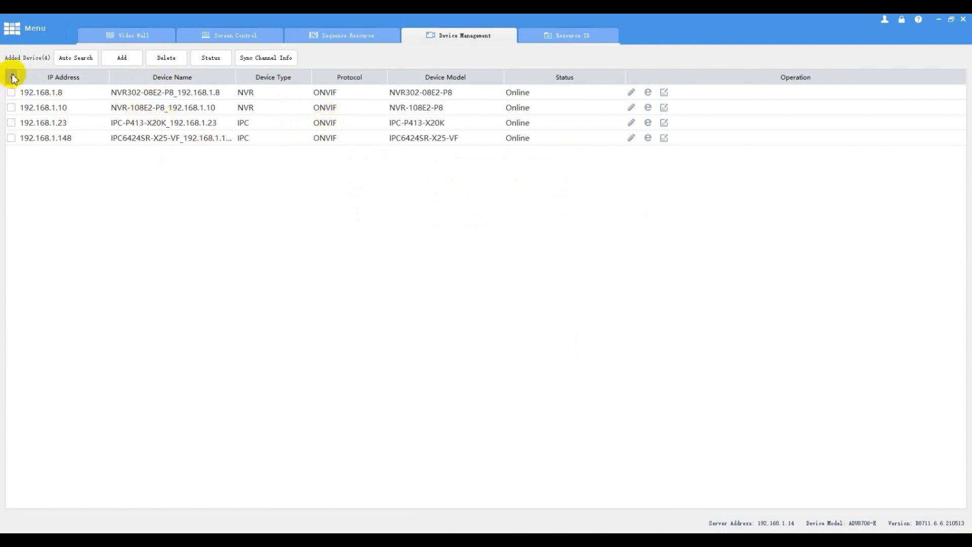
# Step: Check device online status and close the NVR302 channel name editor unchanged
pyautogui.click(210, 57)
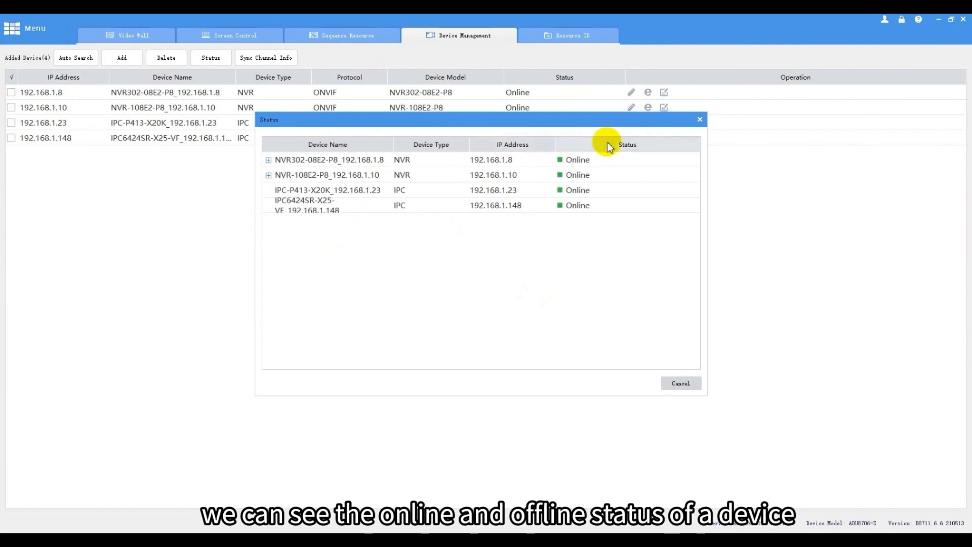
pyautogui.click(699, 119)
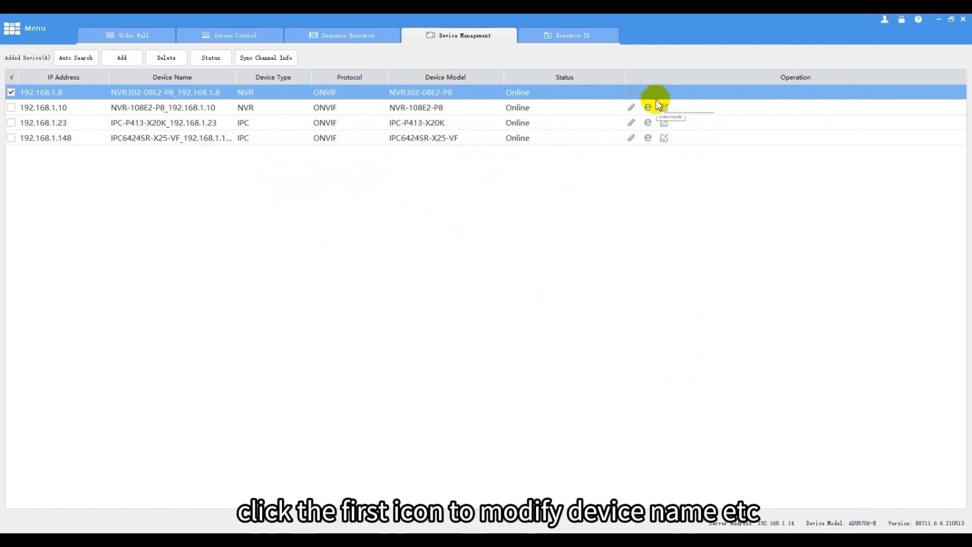
pyautogui.moveTo(651, 93)
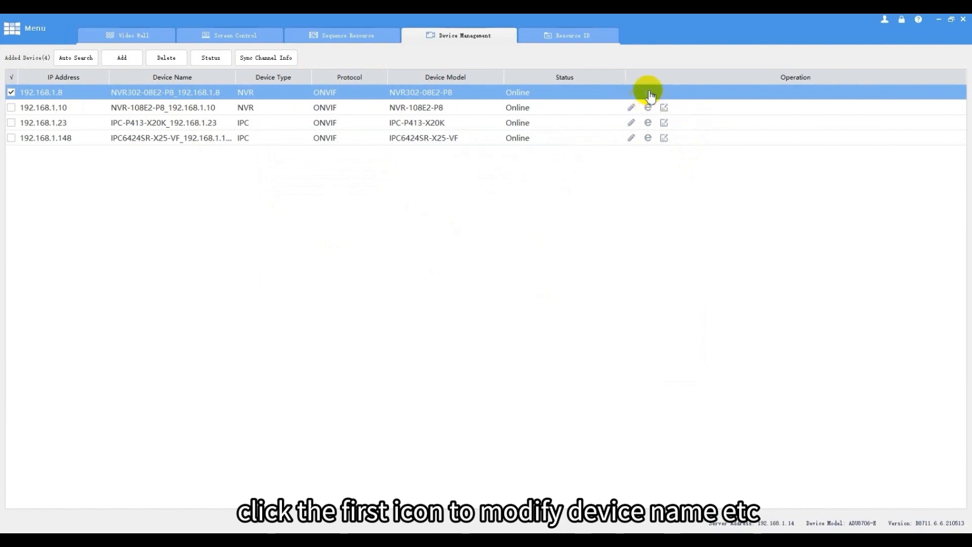
pyautogui.click(647, 92)
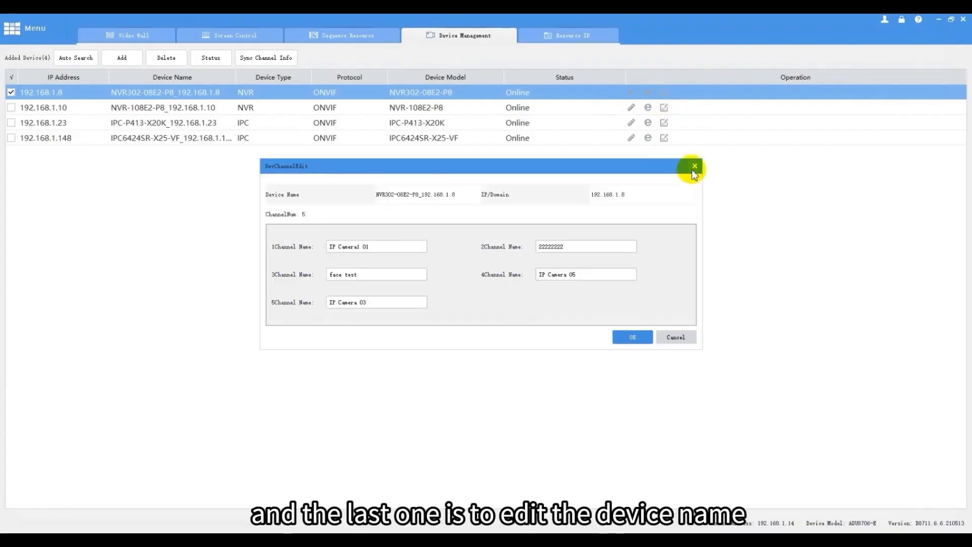
pyautogui.click(693, 166)
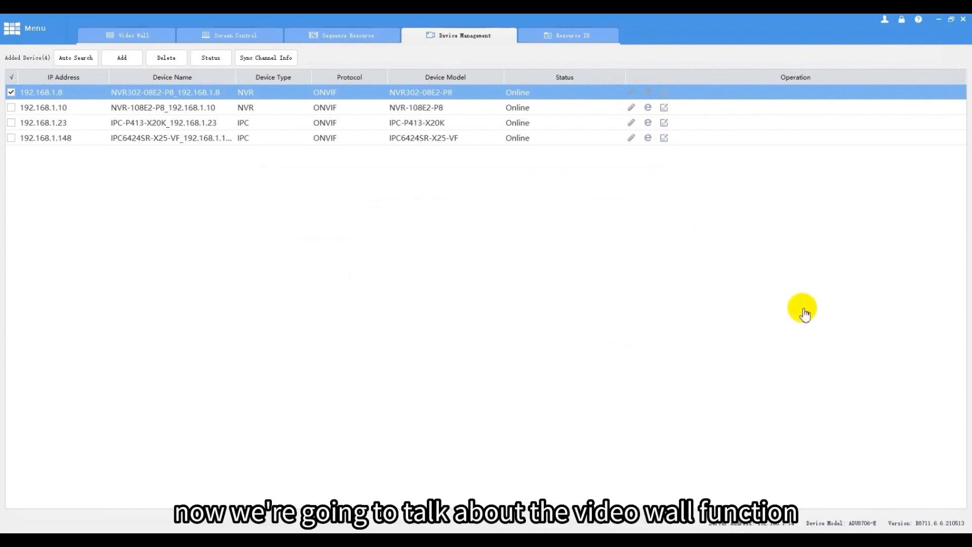
# Step: Add a video wall named TEST1 with size 2 x 2
pyautogui.click(126, 36)
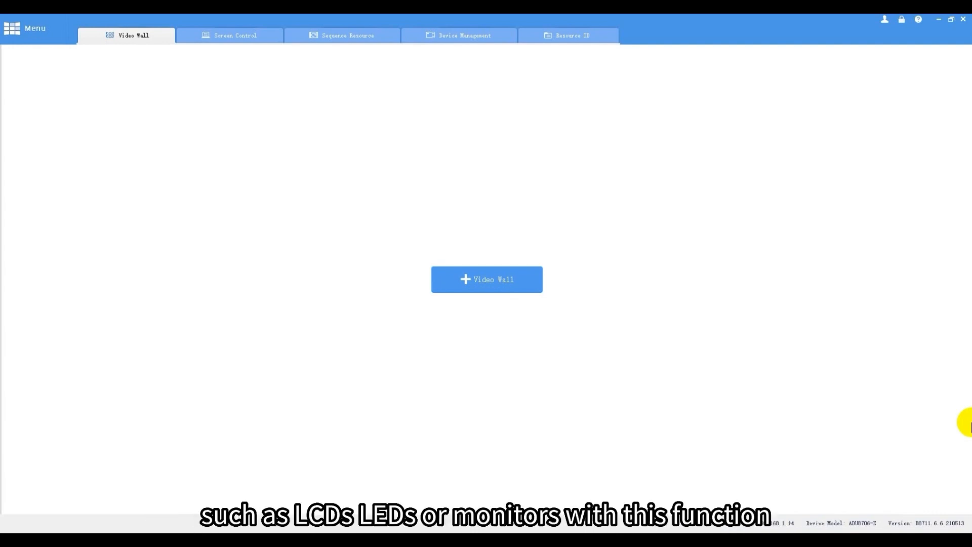
pyautogui.click(487, 279)
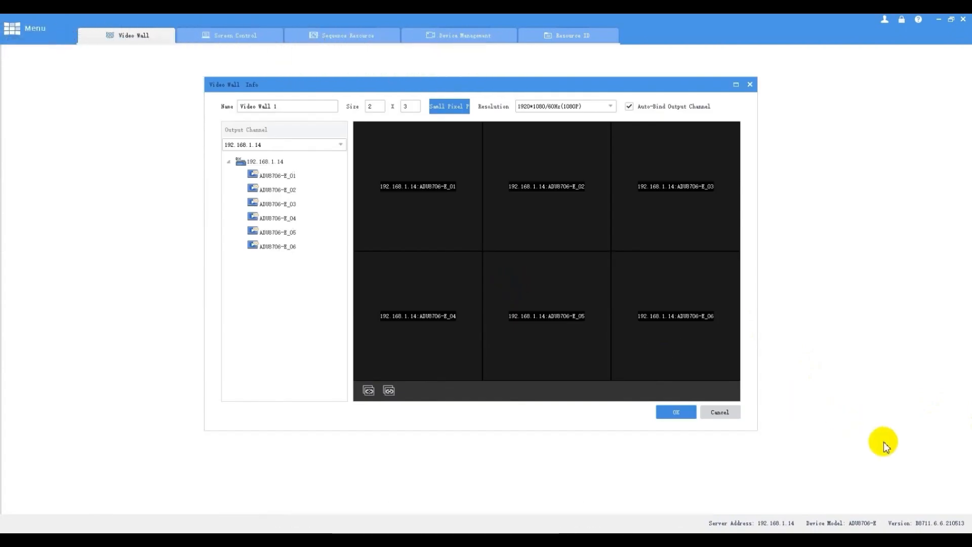
pyautogui.write('TEST1')
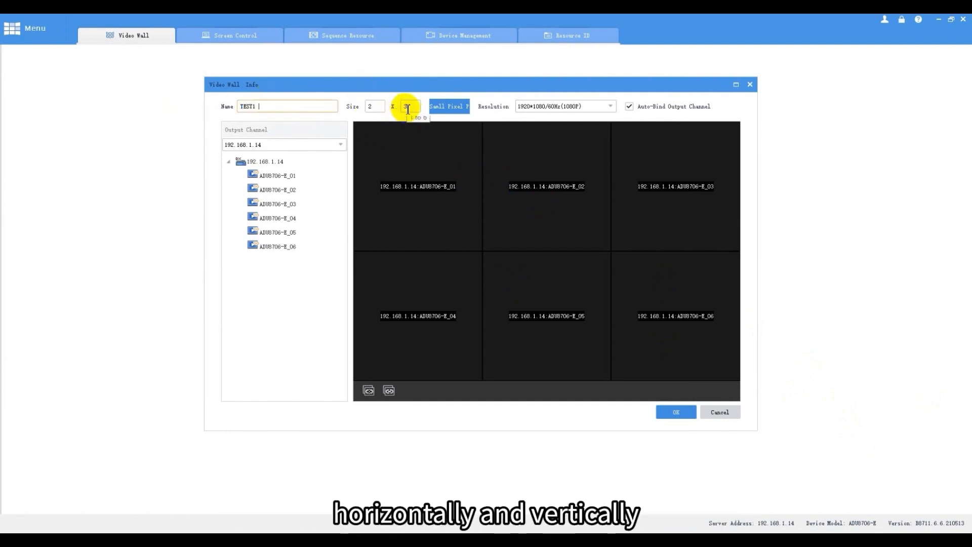
pyautogui.write('2')
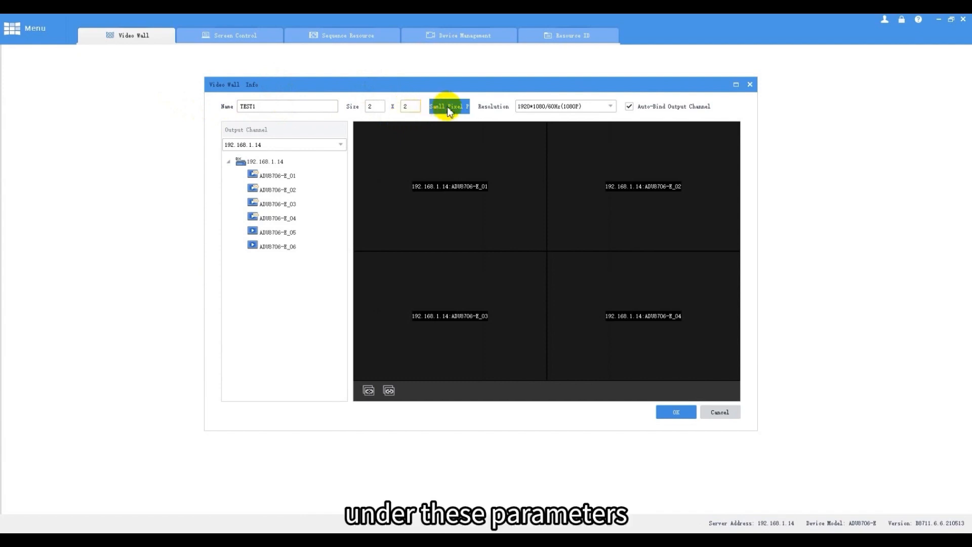
# Step: Keep TEST1 at 1920×1080/60Hz resolution and bind all output channels to its screens
pyautogui.click(448, 105)
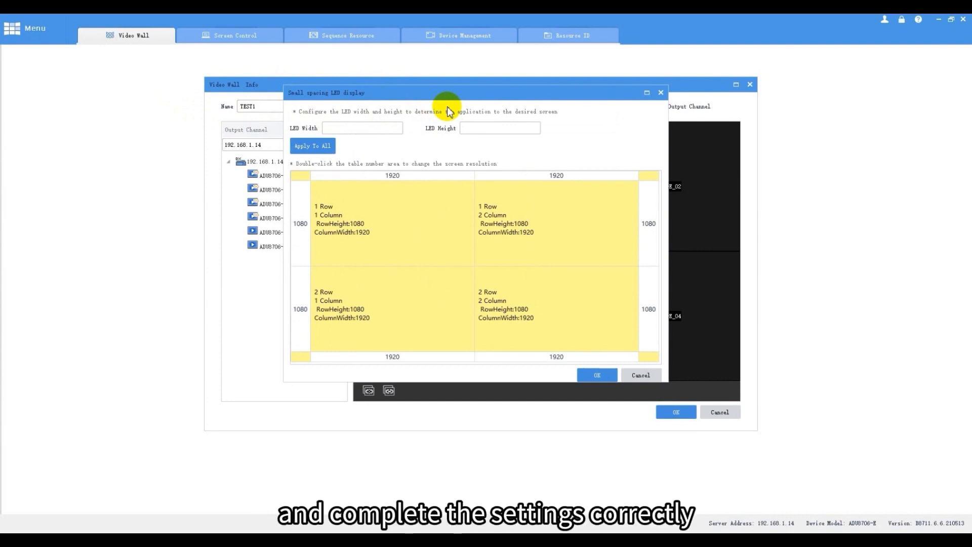
pyautogui.moveTo(644, 127)
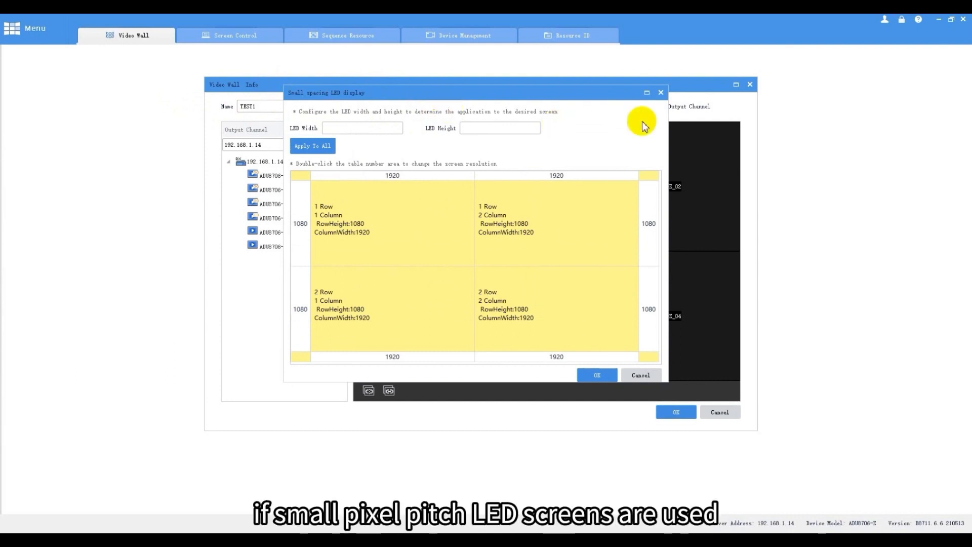
pyautogui.click(611, 105)
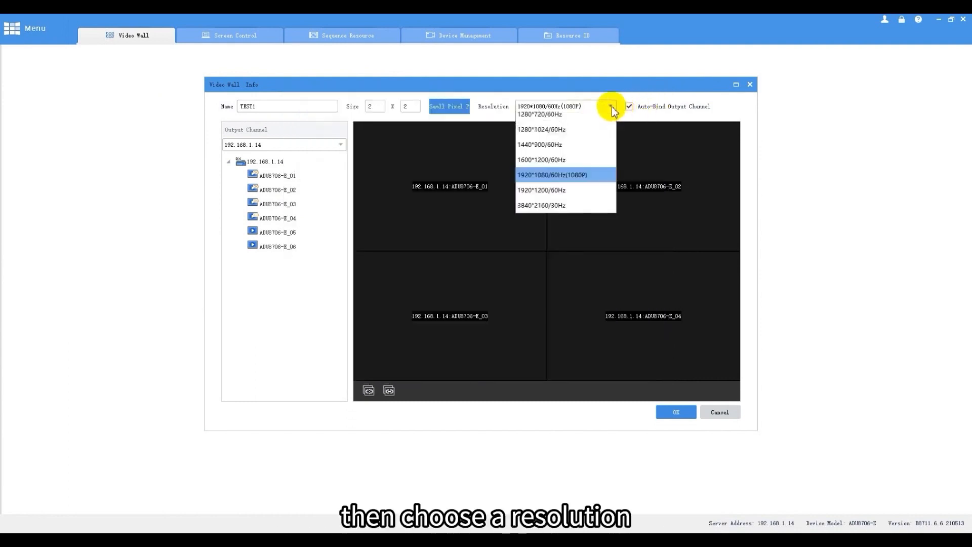
pyautogui.click(550, 174)
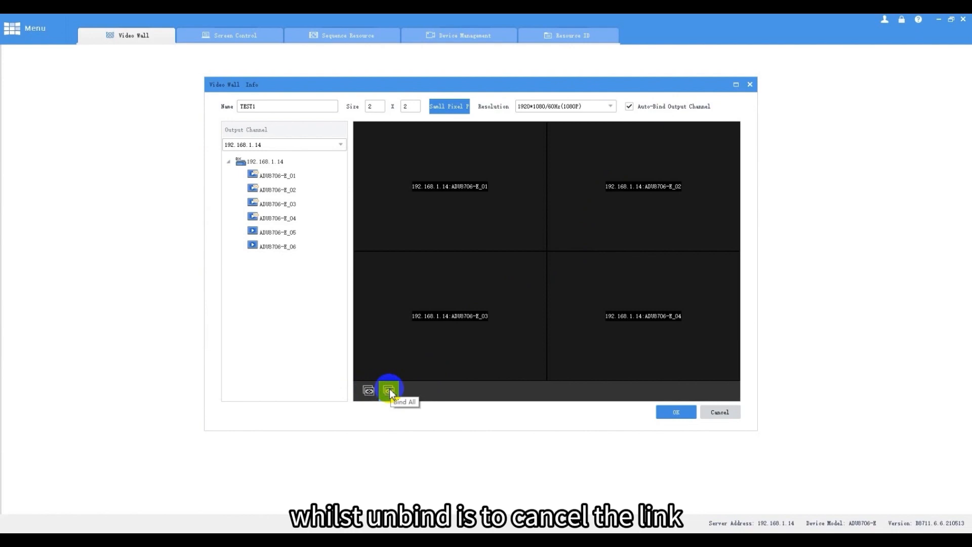
pyautogui.click(675, 412)
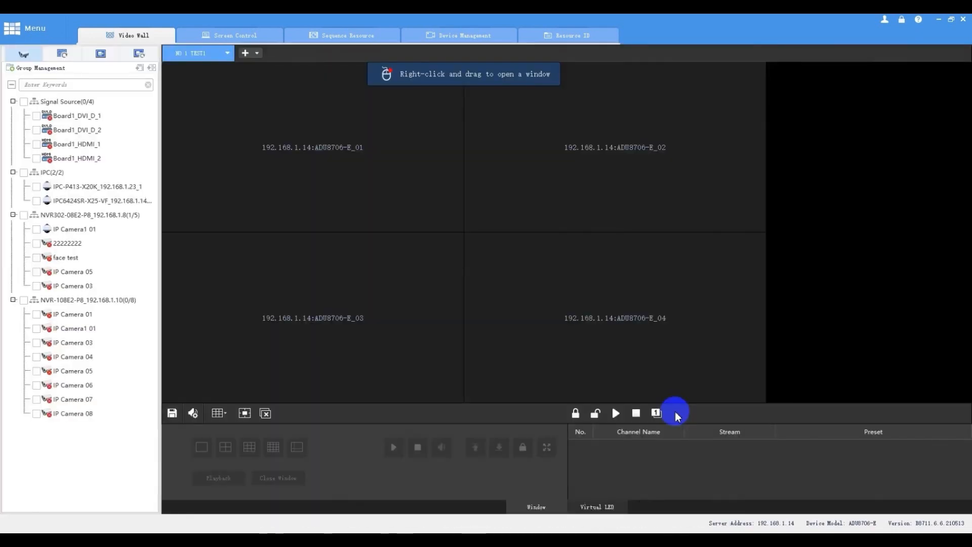
pyautogui.click(256, 53)
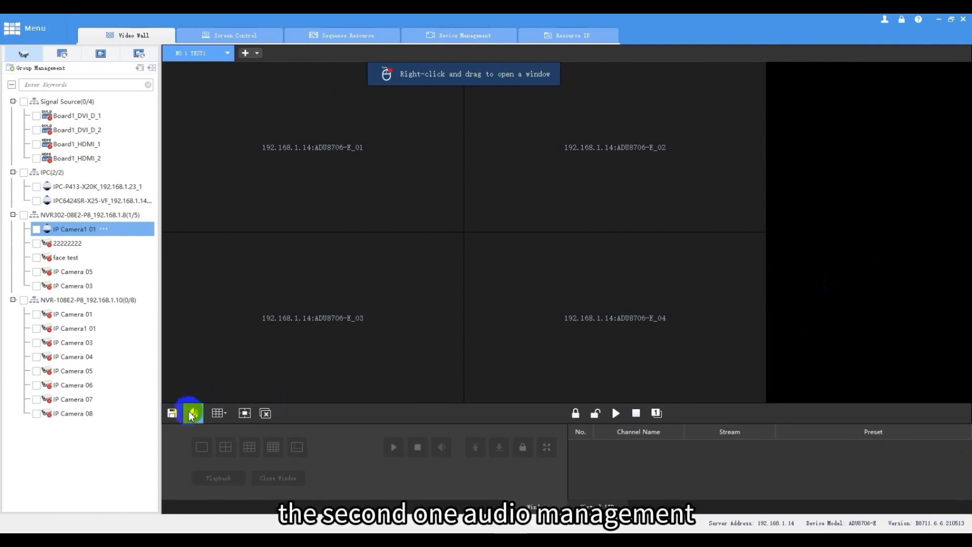
pyautogui.click(193, 413)
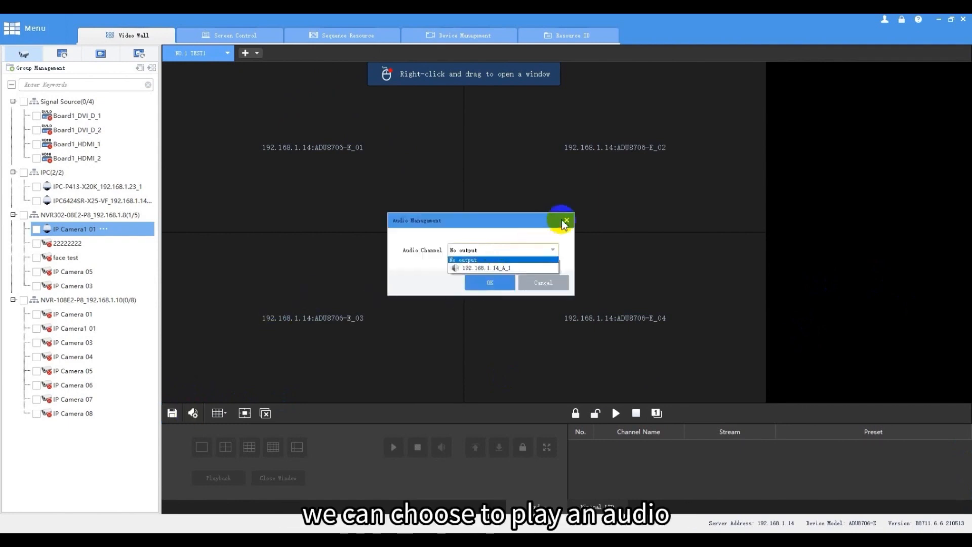
pyautogui.click(563, 220)
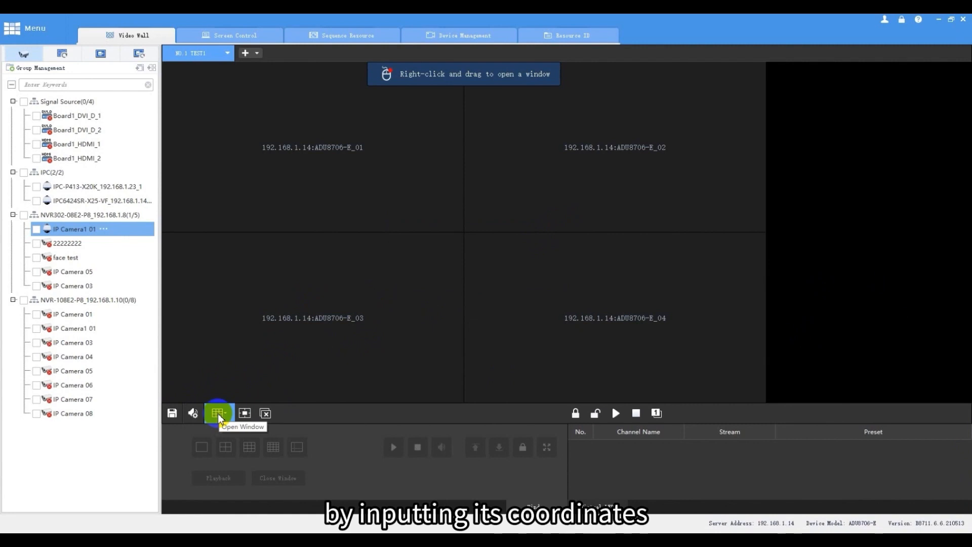
# Step: Apply the 4-split layout and drag IP Camera1 01 onto screen 1
pyautogui.click(217, 413)
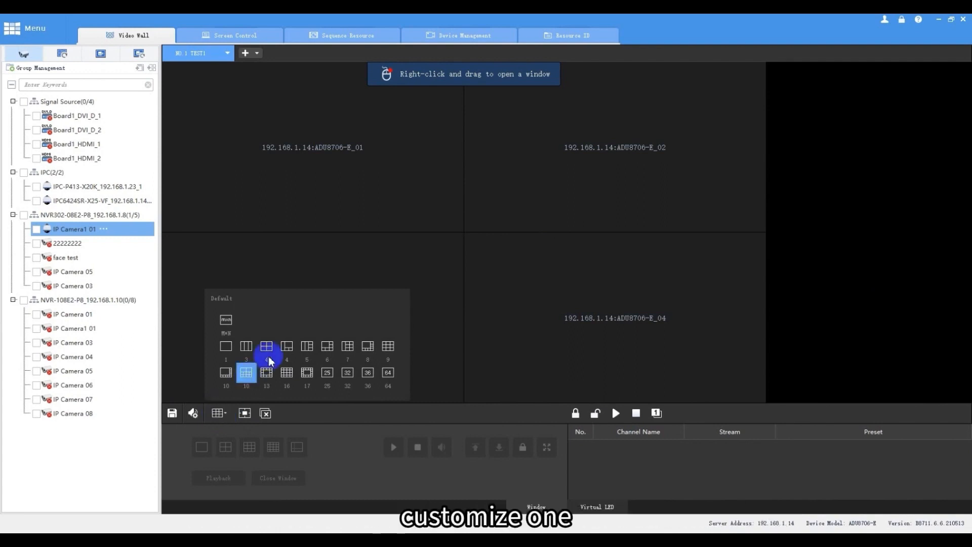
pyautogui.click(267, 345)
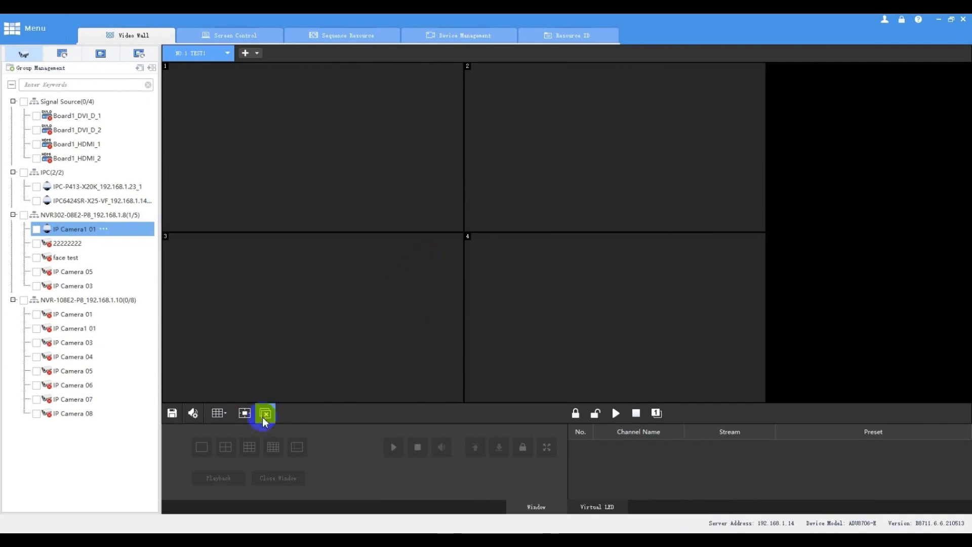
pyautogui.moveTo(265, 414)
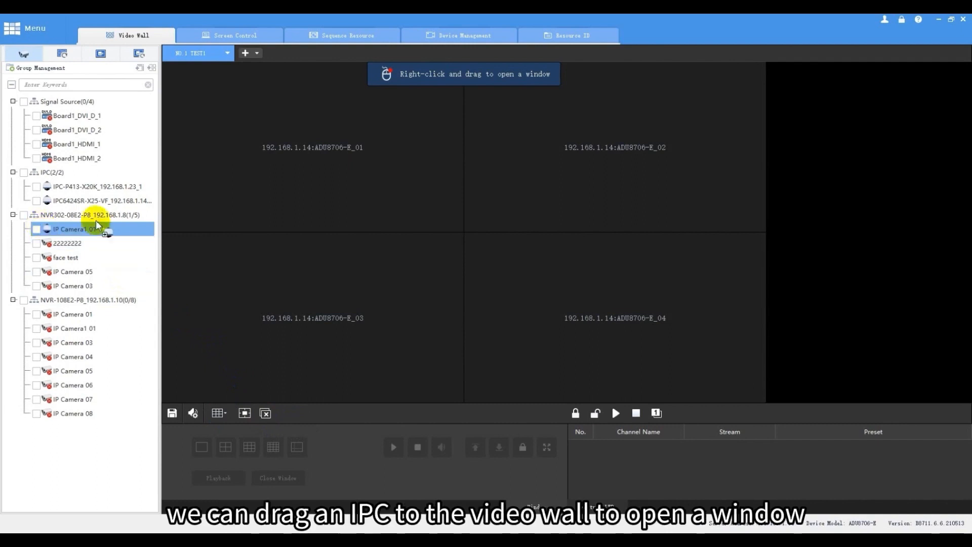
pyautogui.moveTo(96, 228); pyautogui.dragTo(267, 172)
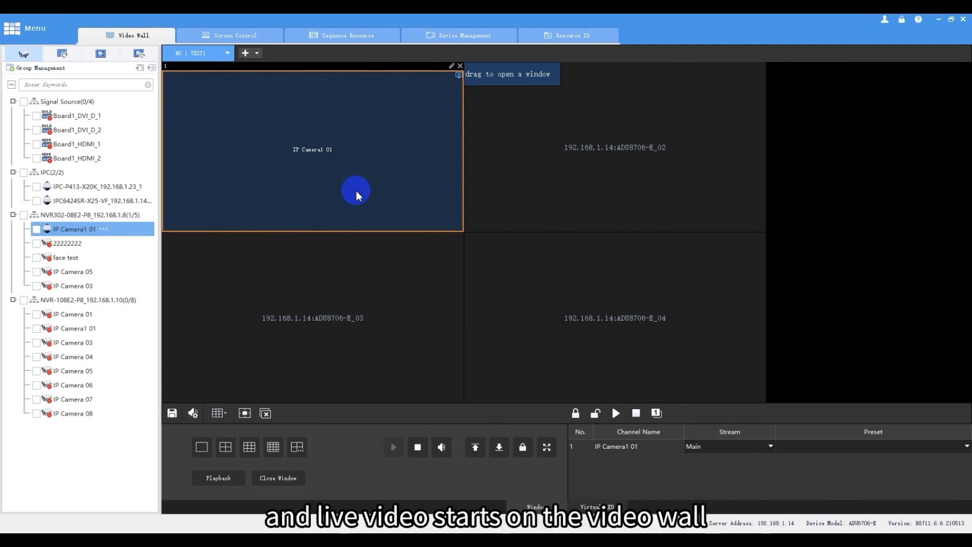
pyautogui.moveTo(522, 126)
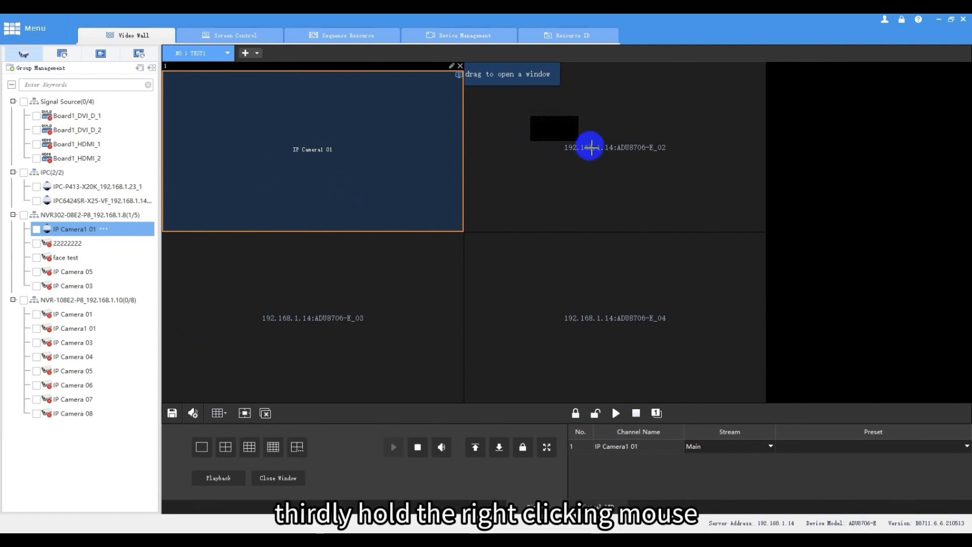
# Step: Open a top-right window and set window positions and sizes through Window Configuration
pyautogui.moveTo(589, 147); pyautogui.dragTo(635, 186)
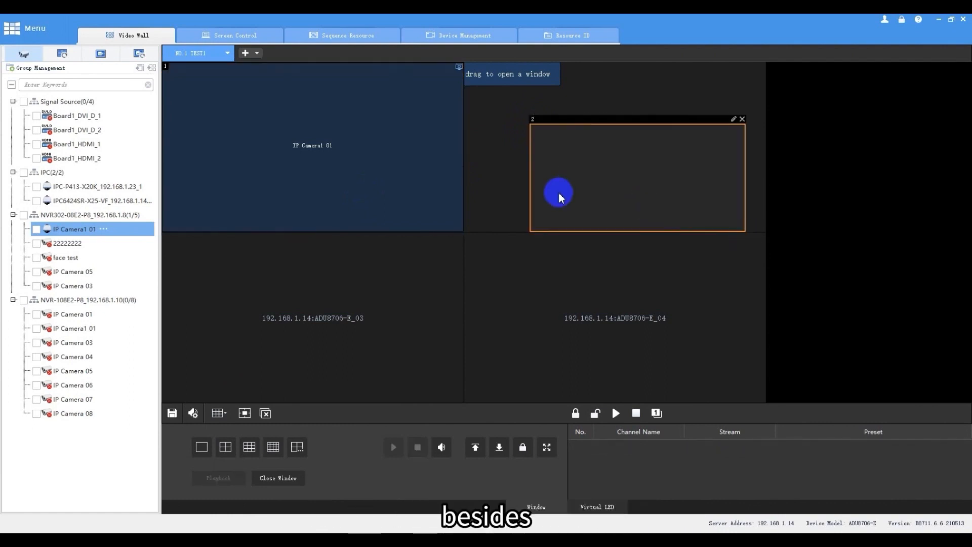
pyautogui.moveTo(521, 276)
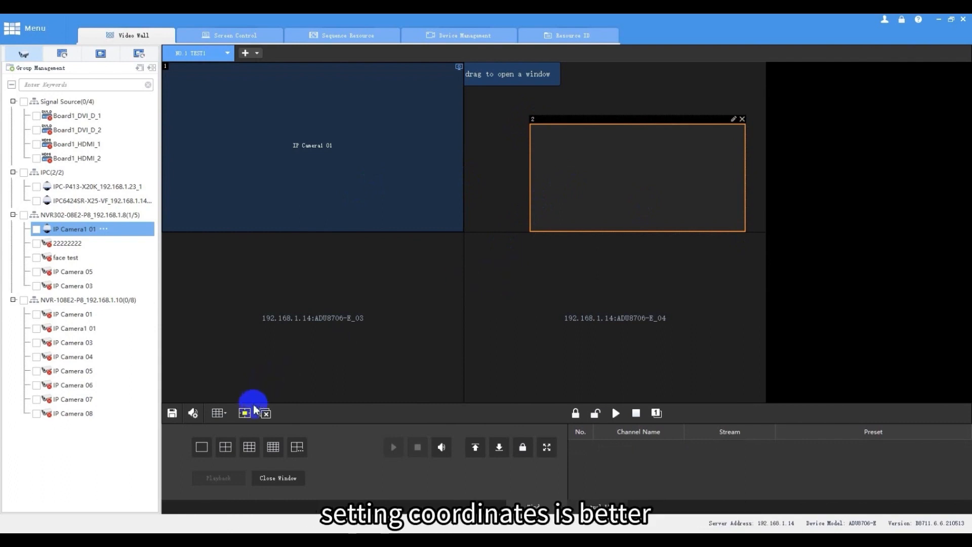
pyautogui.click(244, 413)
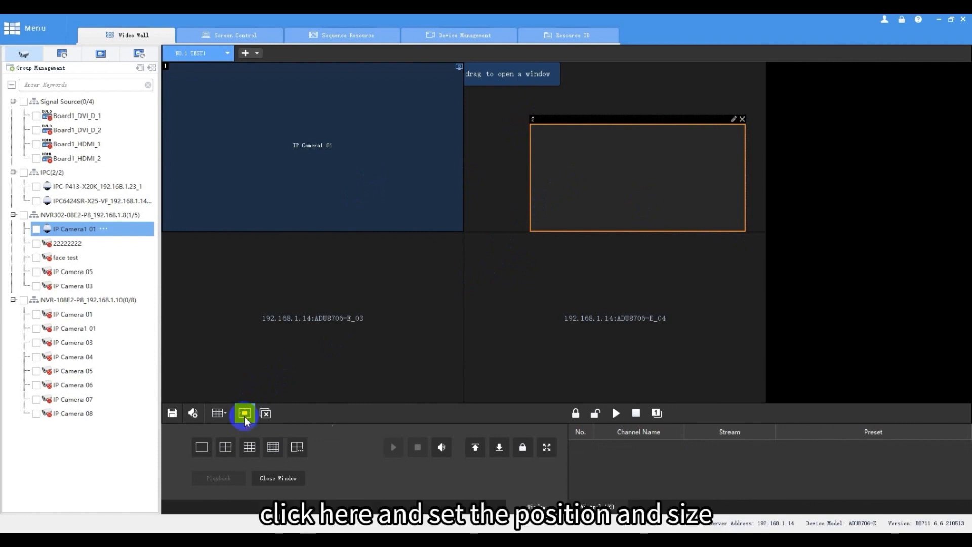
pyautogui.click(244, 413)
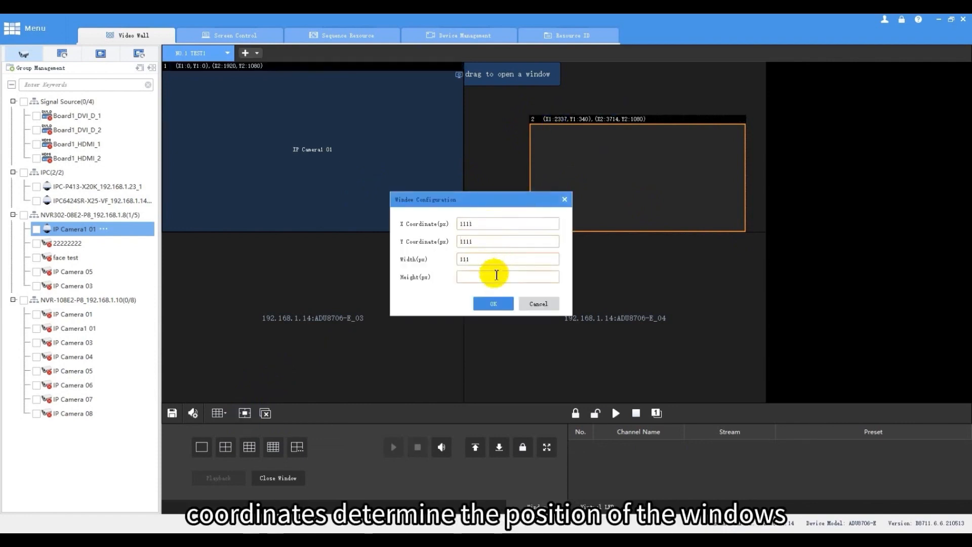
pyautogui.click(492, 304)
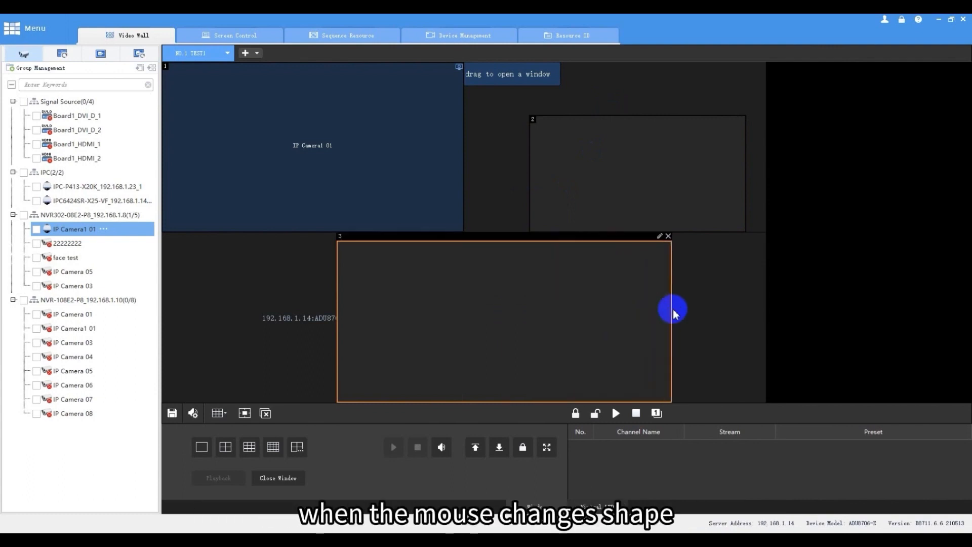
pyautogui.moveTo(662, 239)
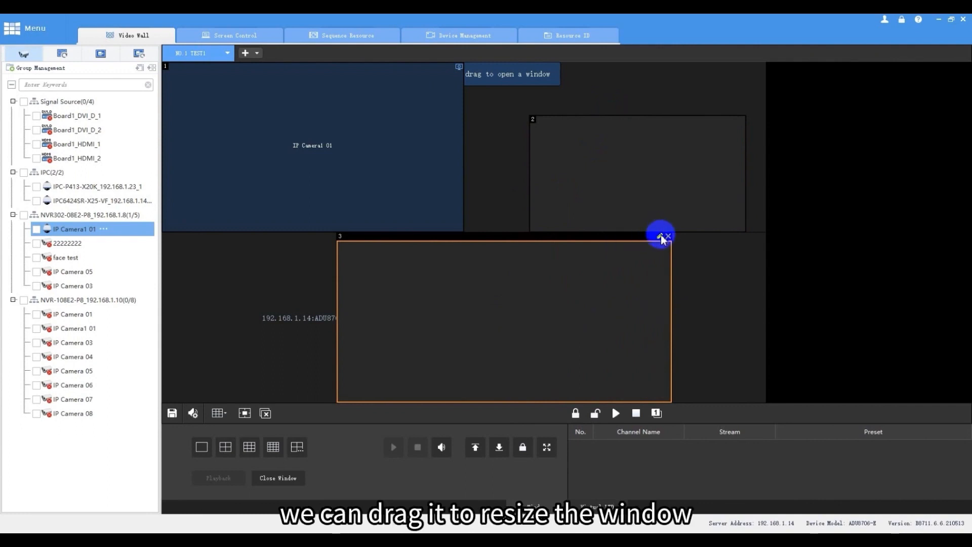
pyautogui.click(659, 235)
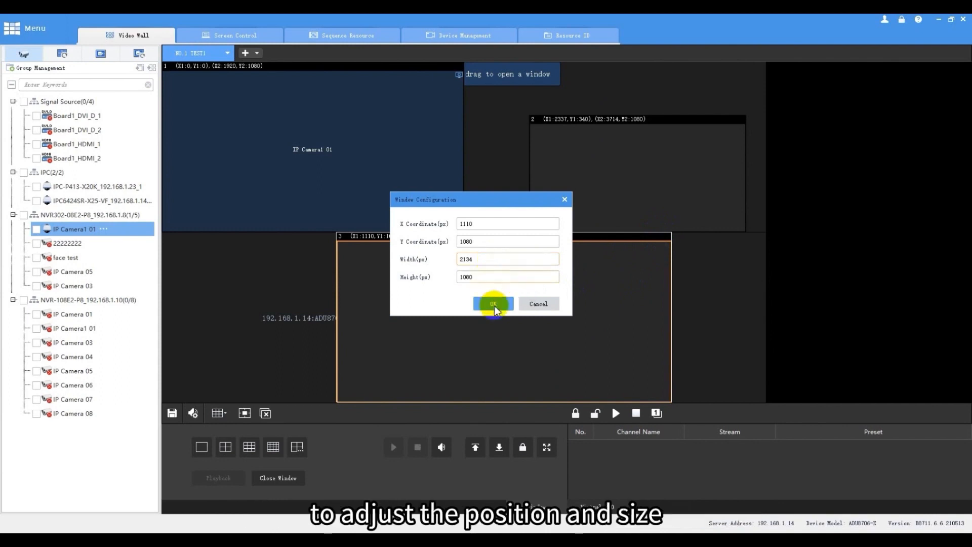
pyautogui.click(493, 303)
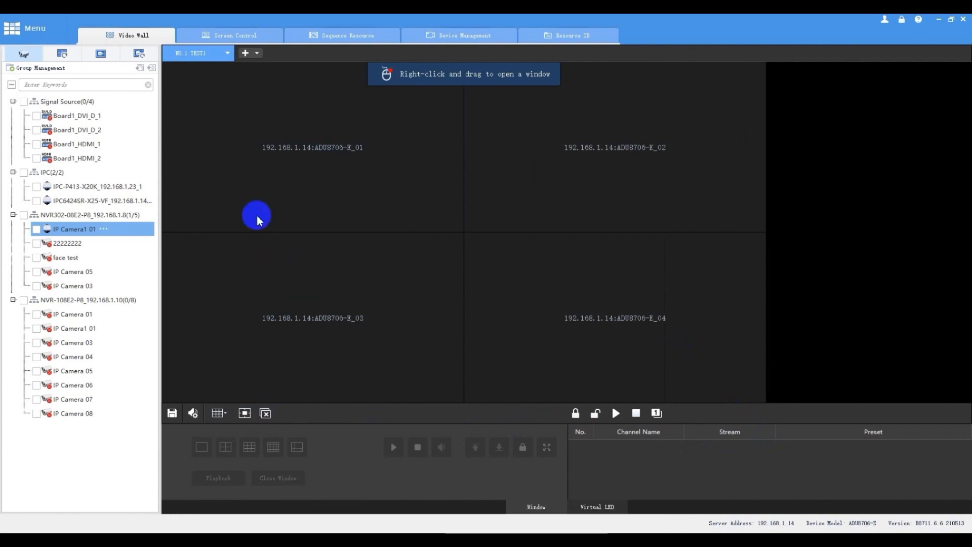
# Step: Open a window, lock and unlock all windows, then renumber and show window numbers
pyautogui.moveTo(257, 220); pyautogui.dragTo(681, 276)
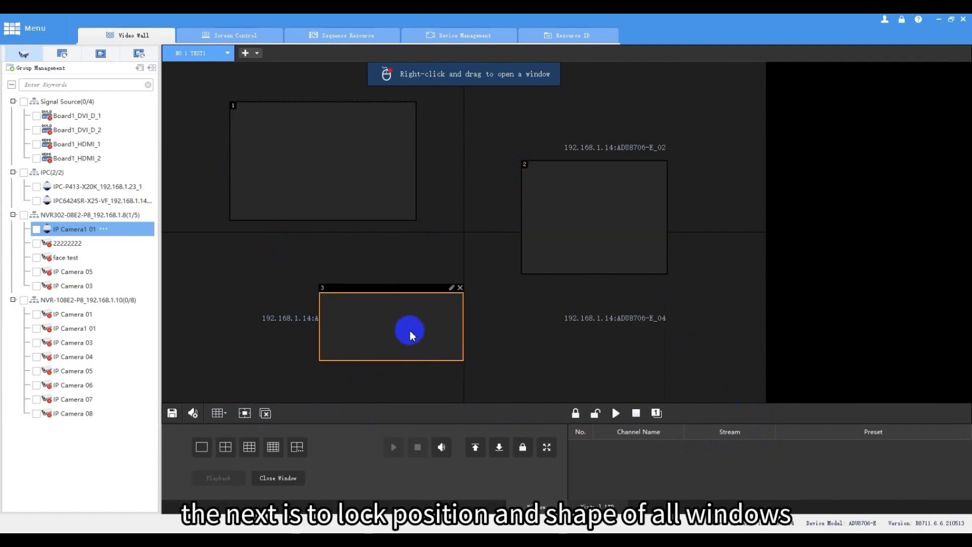
pyautogui.click(575, 413)
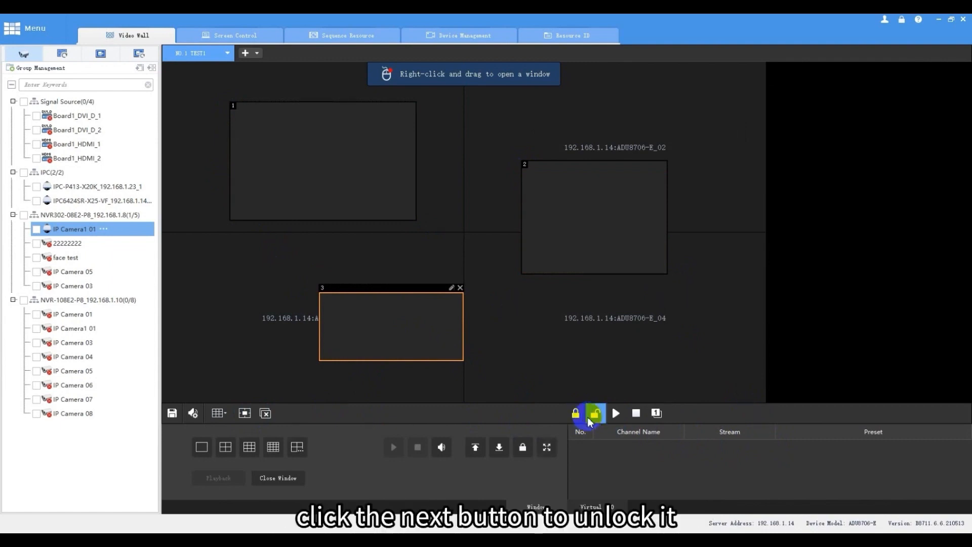
pyautogui.click(594, 414)
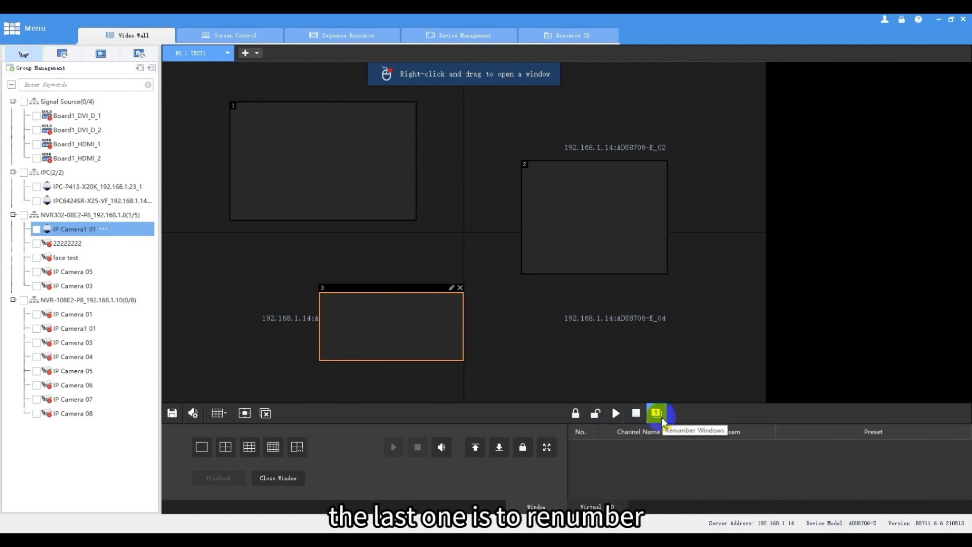
pyautogui.click(656, 412)
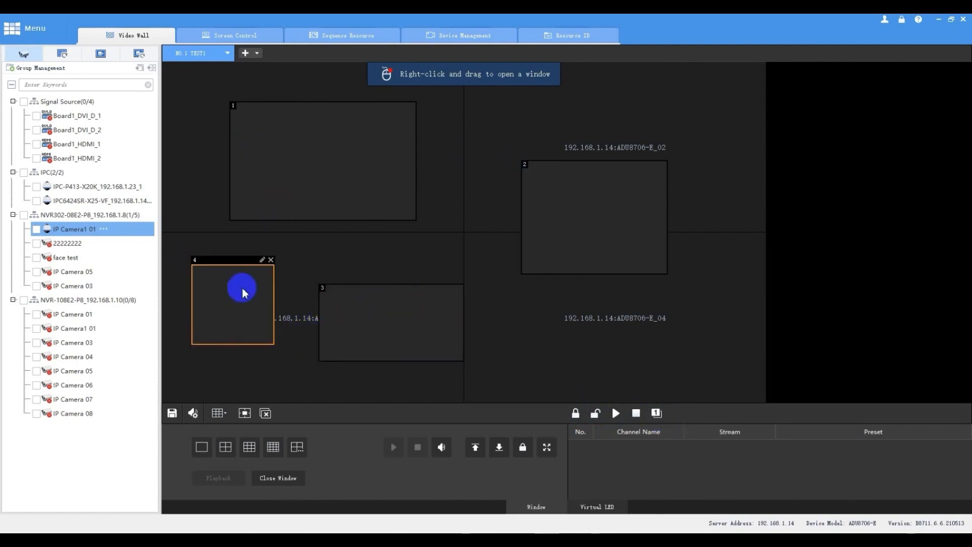
pyautogui.click(656, 413)
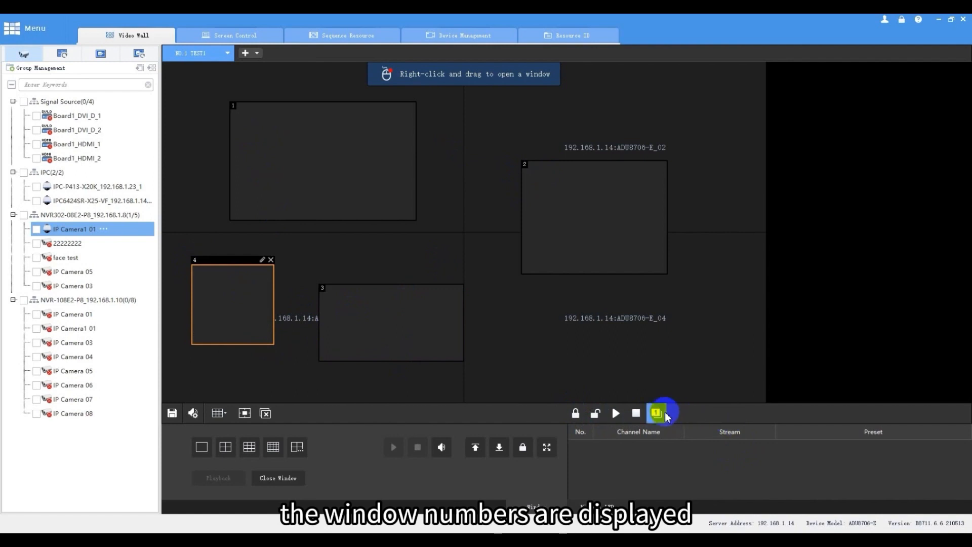
pyautogui.click(657, 412)
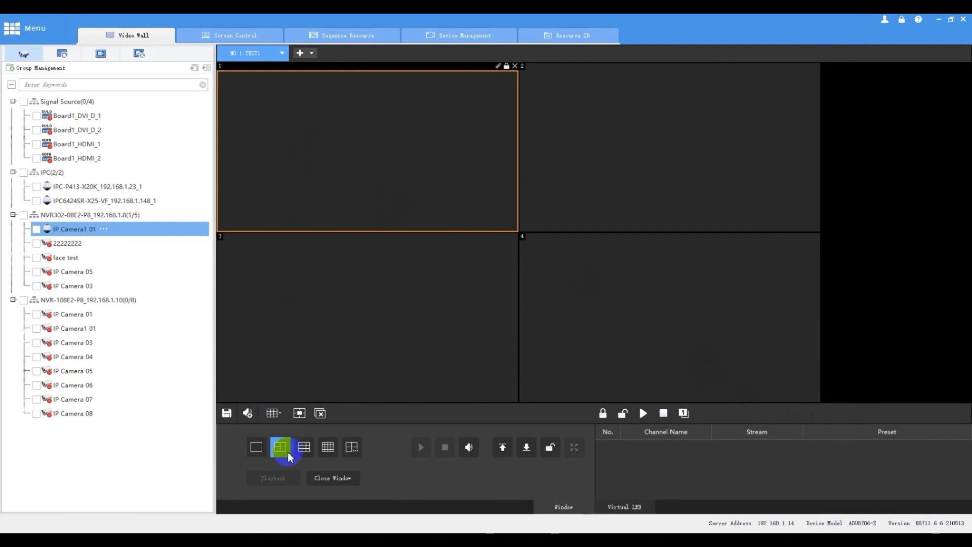
# Step: Tile four windows, reorder and maximize window 2, then play IP Camera1 01 in it
pyautogui.click(278, 447)
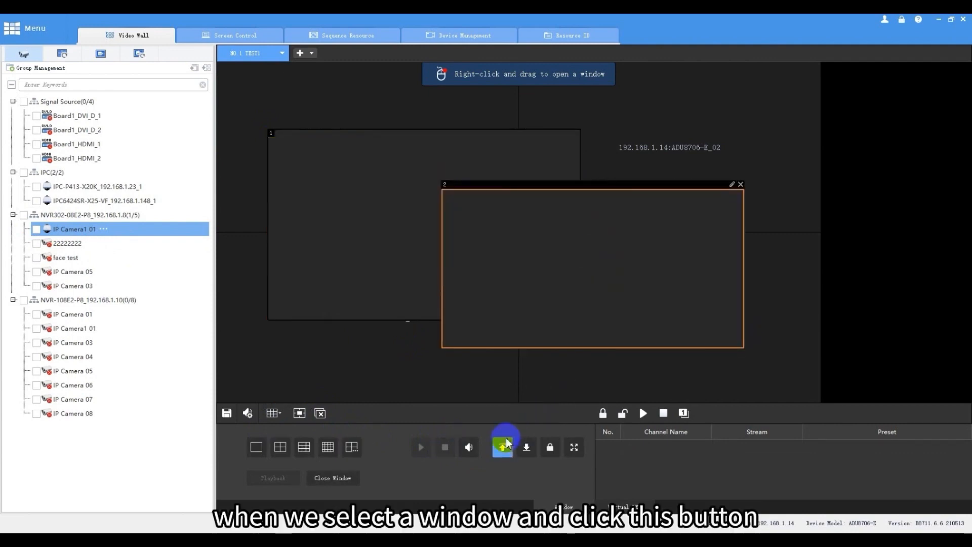
pyautogui.click(503, 447)
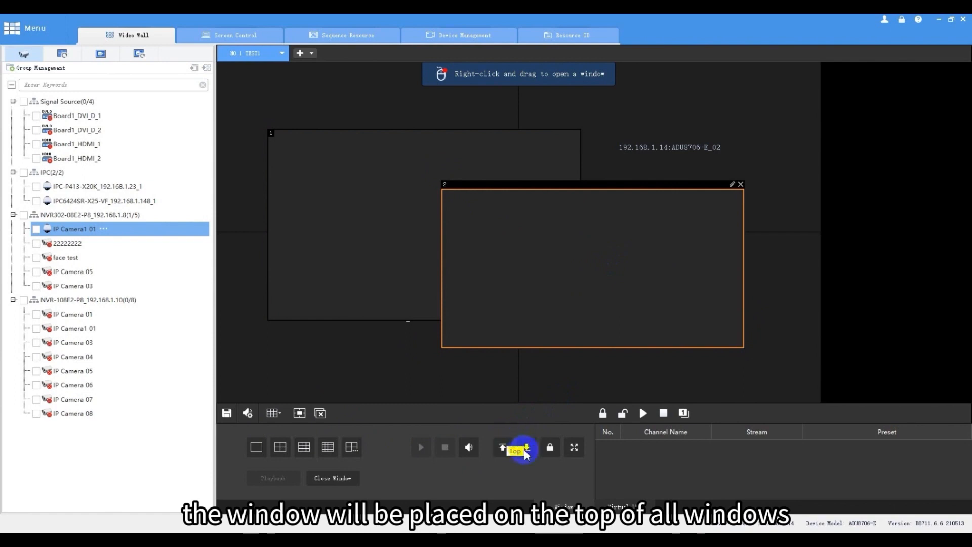
pyautogui.click(526, 447)
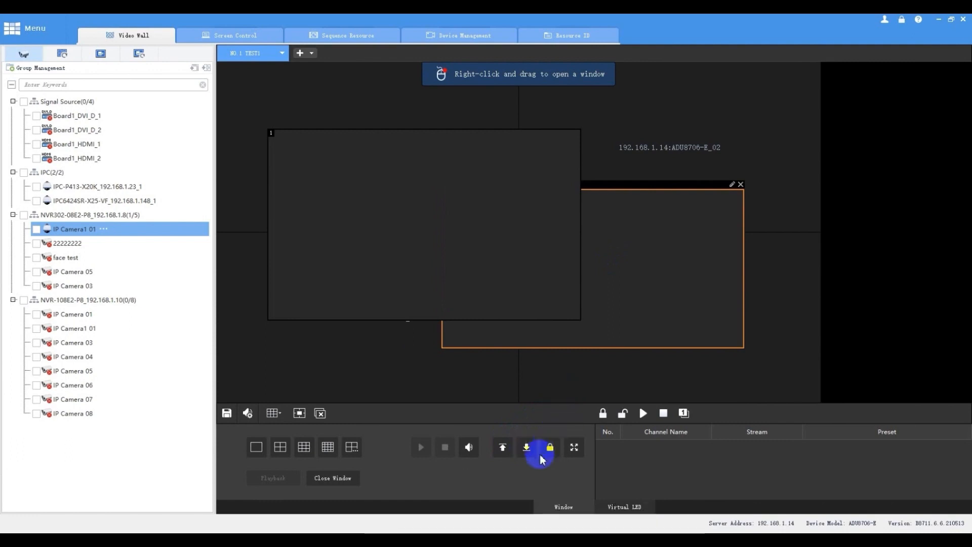
pyautogui.click(548, 447)
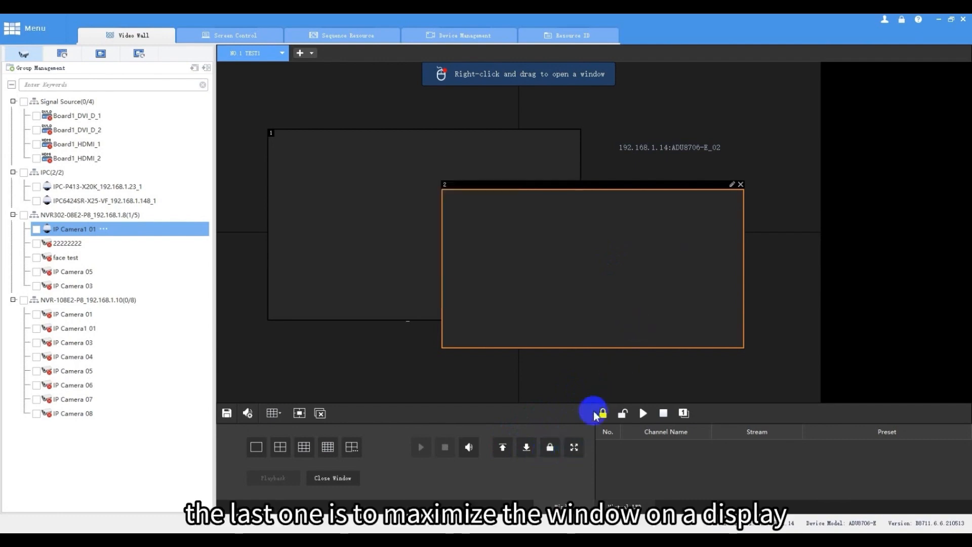
pyautogui.click(572, 446)
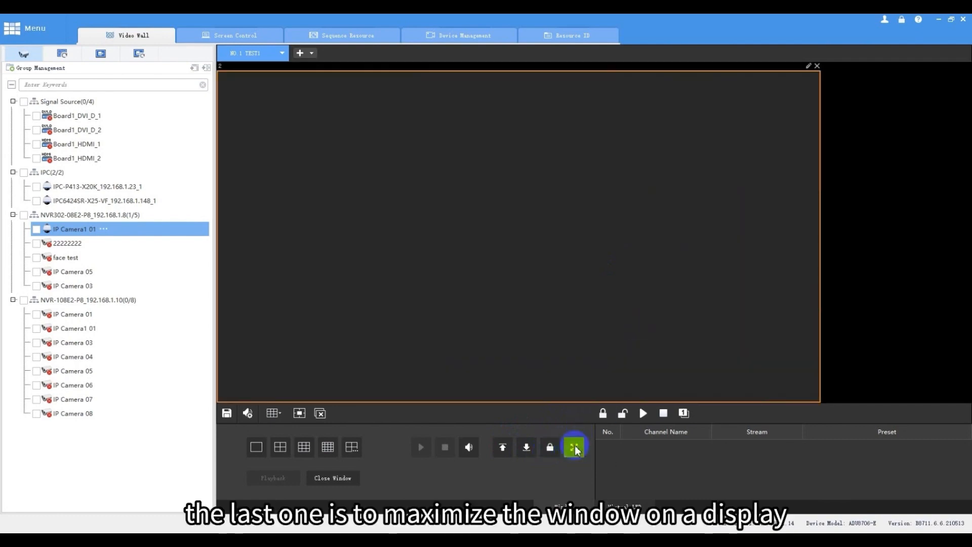
pyautogui.click(573, 446)
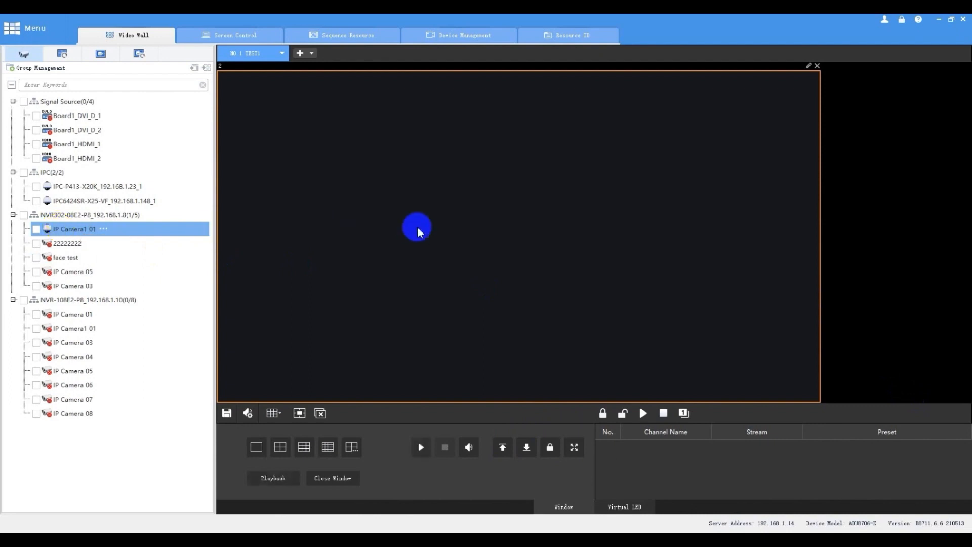
pyautogui.doubleClick(74, 228)
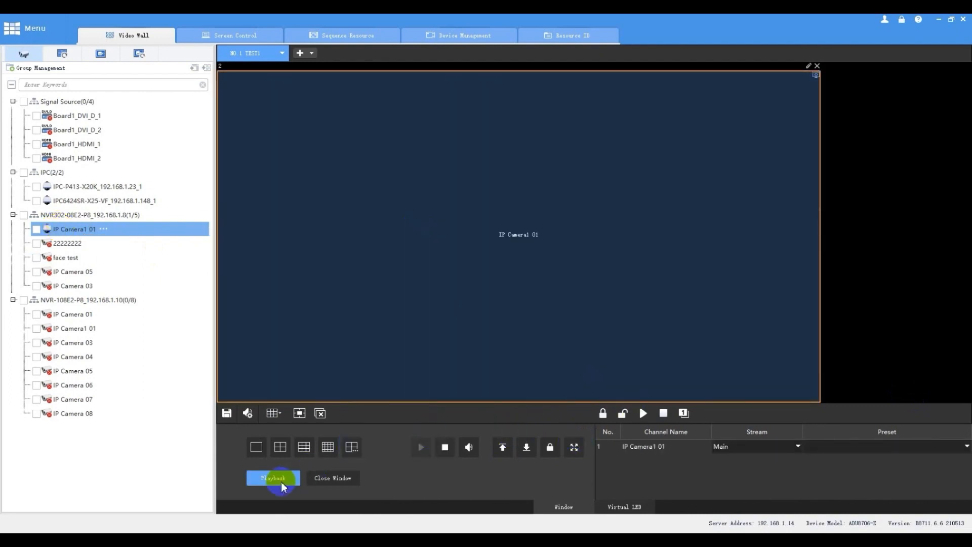
# Step: Play IP Camera1 01's 29 August 2022 recording in window 2 from a chosen timeline point
pyautogui.click(273, 478)
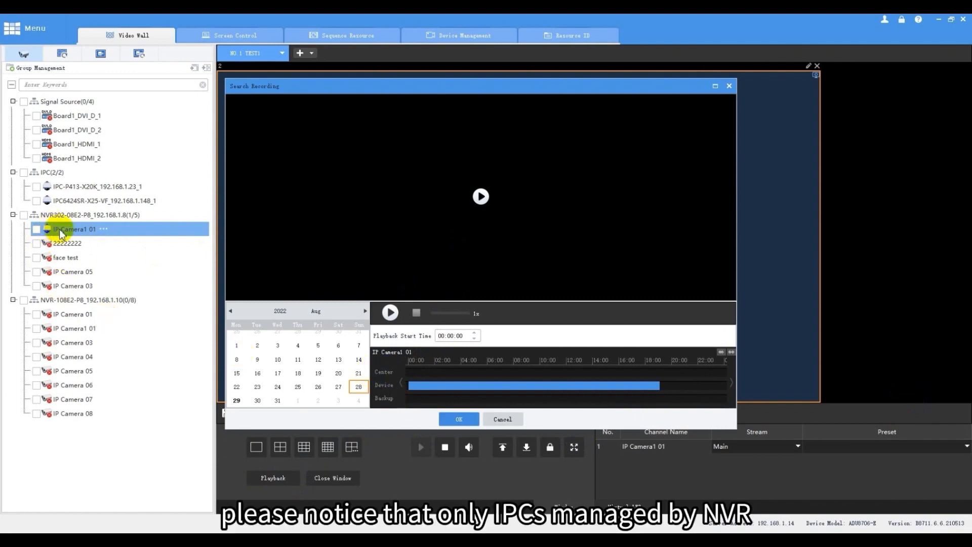
pyautogui.moveTo(248, 362)
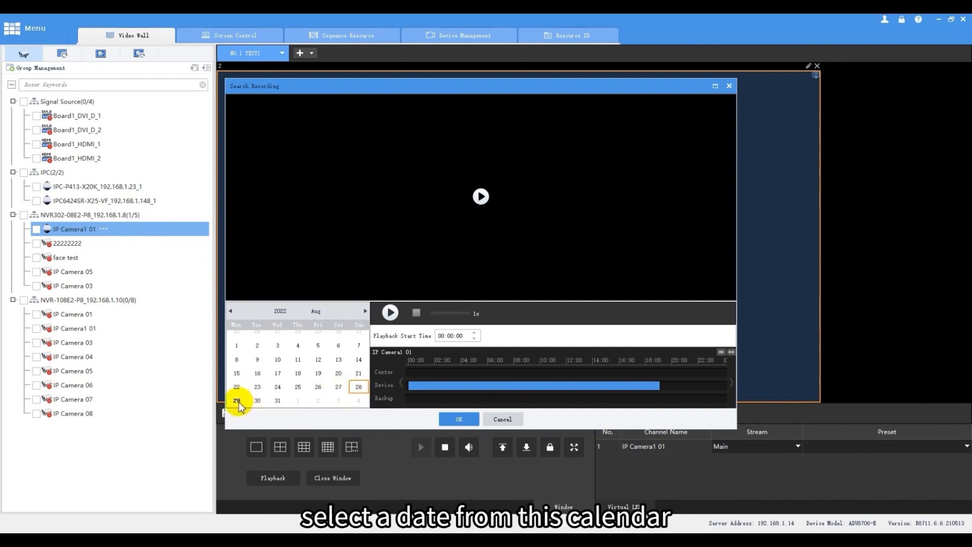
pyautogui.click(237, 399)
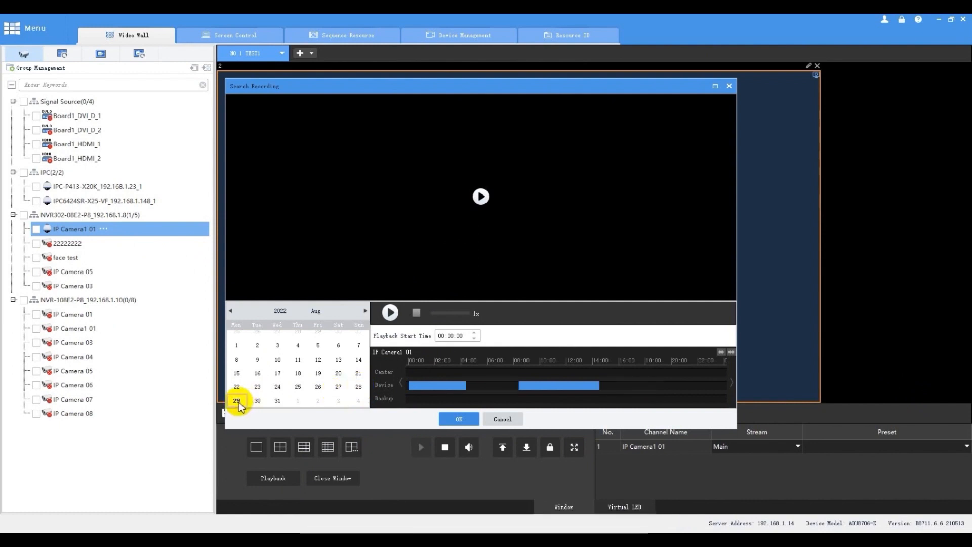
pyautogui.click(442, 401)
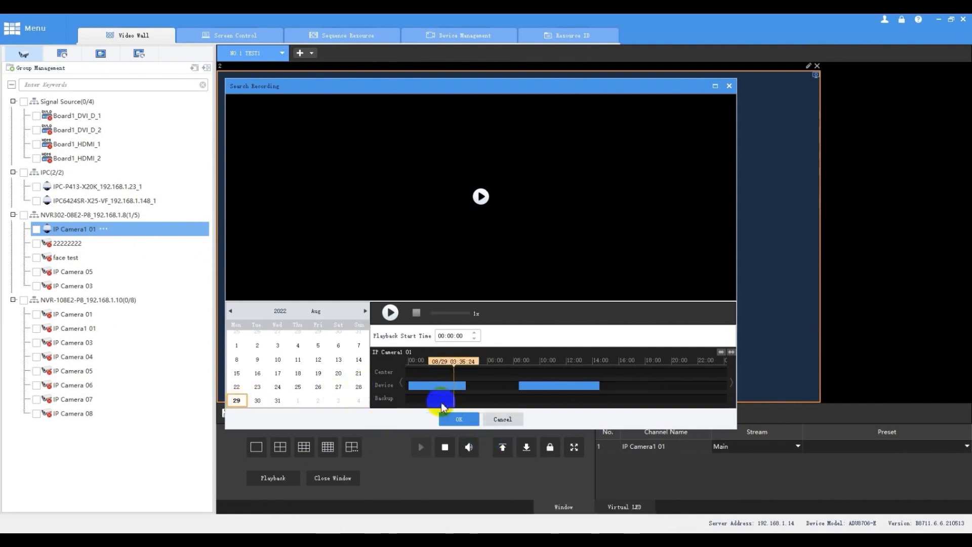
pyautogui.click(458, 419)
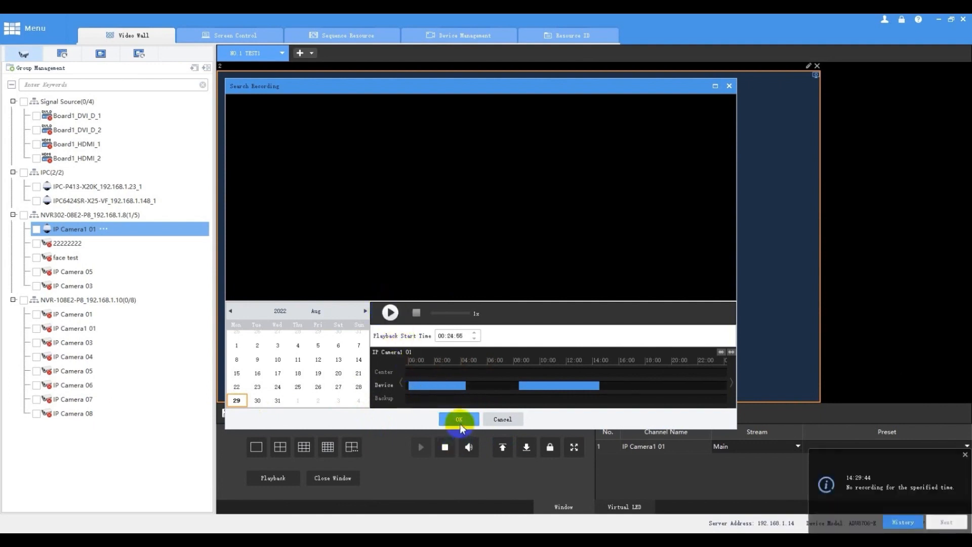
pyautogui.click(458, 419)
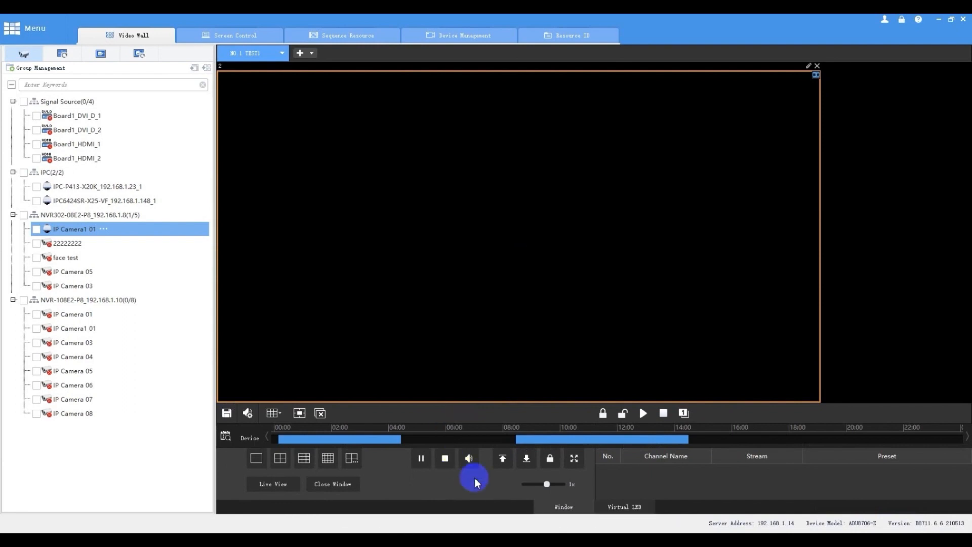
pyautogui.click(340, 427)
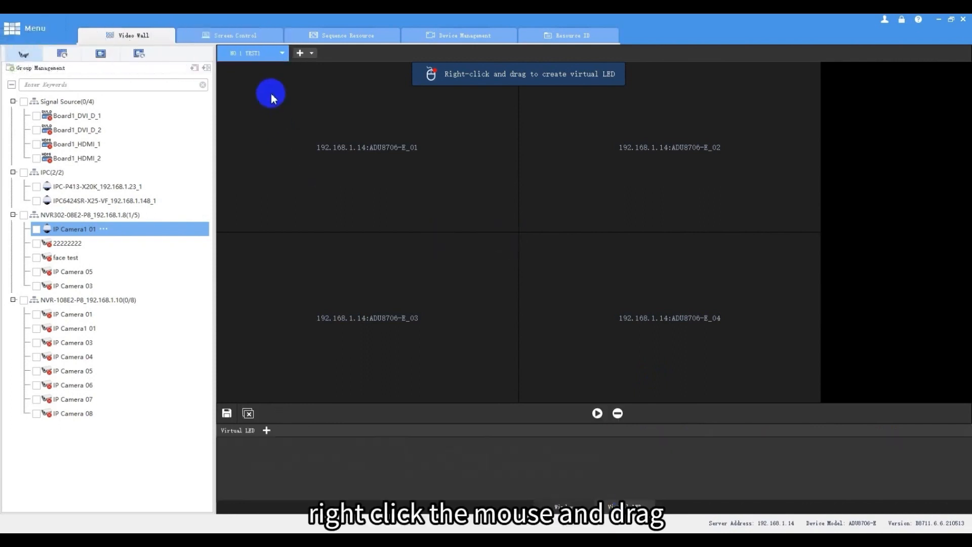
# Step: Draw an LED area across the top displays and fill it with 'Welcome' in red
pyautogui.moveTo(270, 94); pyautogui.dragTo(806, 202)
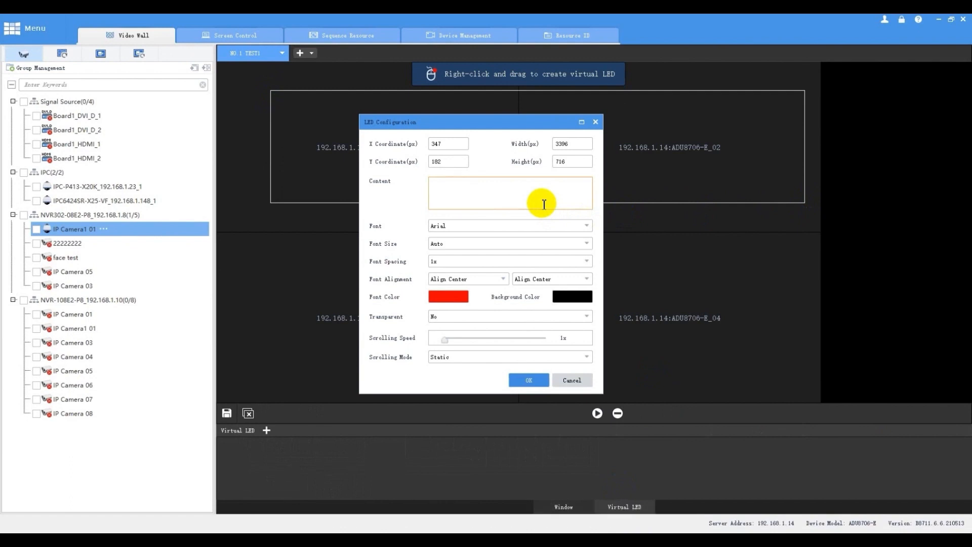
pyautogui.write('Welcome')
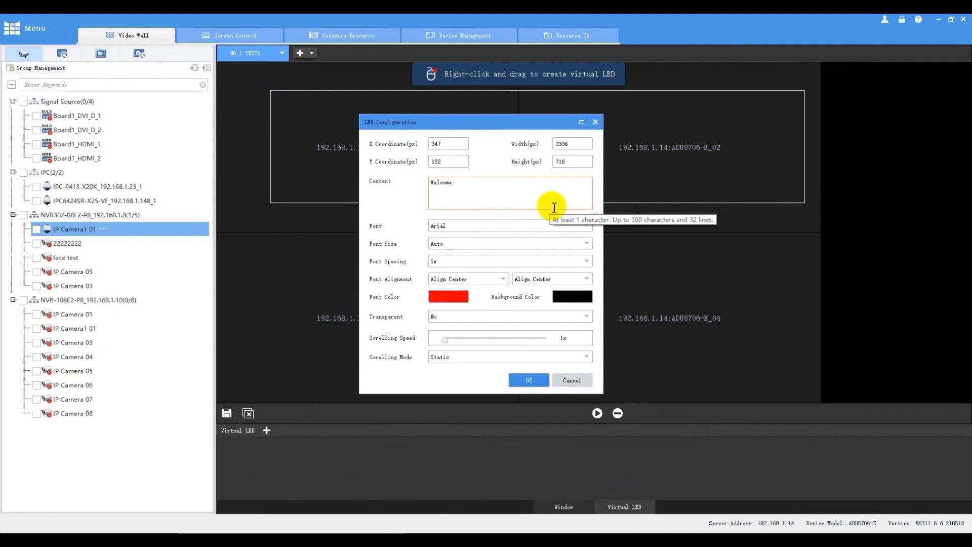
pyautogui.click(508, 356)
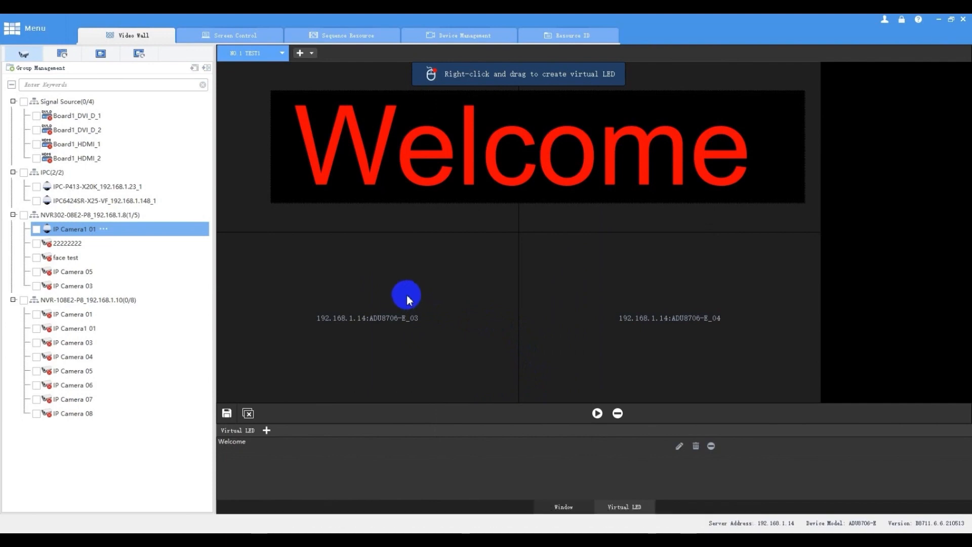
pyautogui.moveTo(272, 144)
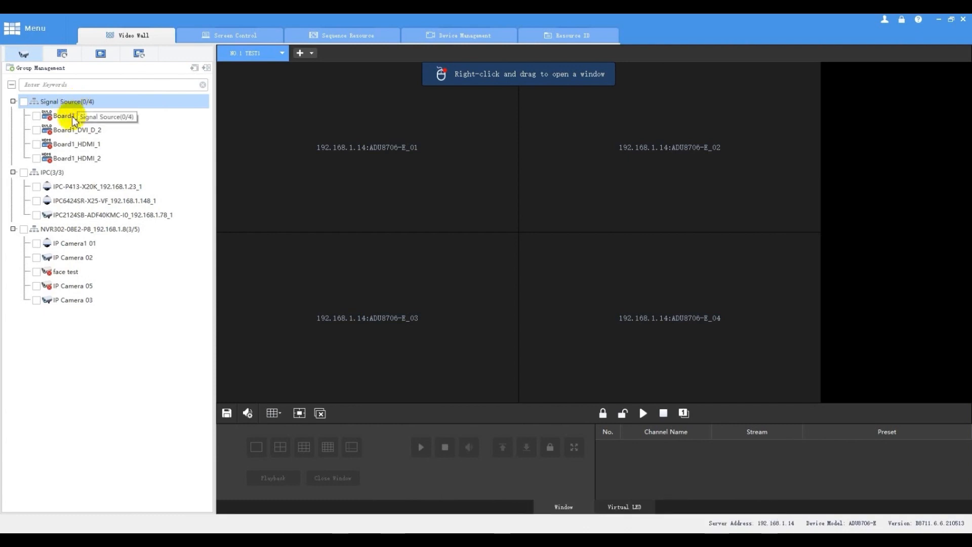
# Step: Open the group management settings listing three IPCs and the NVR302
pyautogui.click(9, 69)
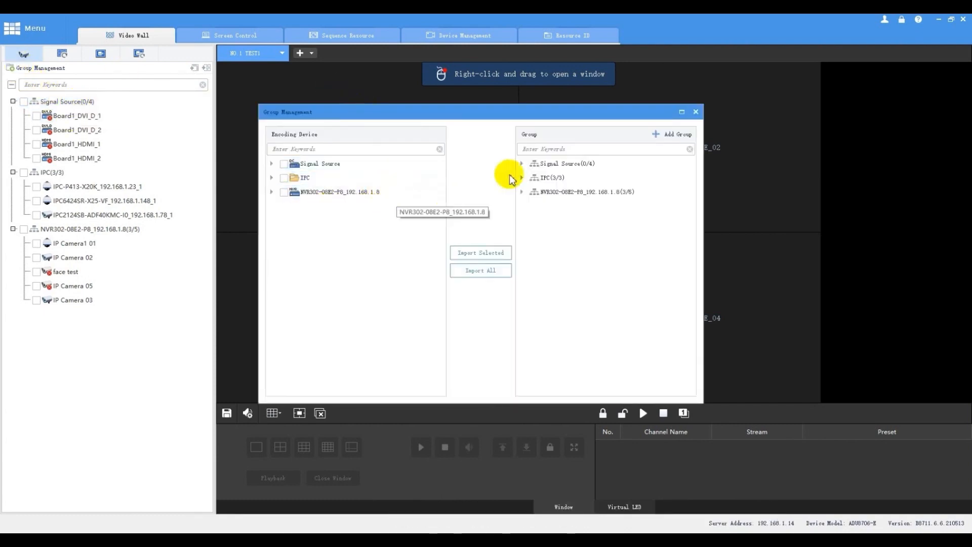
# Step: Add a new camera group named TEST1
pyautogui.click(673, 134)
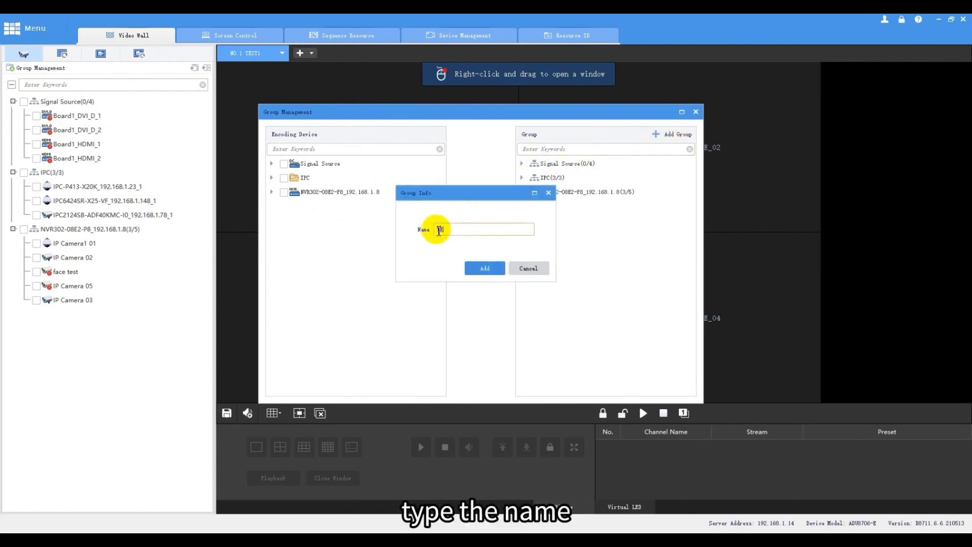
pyautogui.write('TEST1')
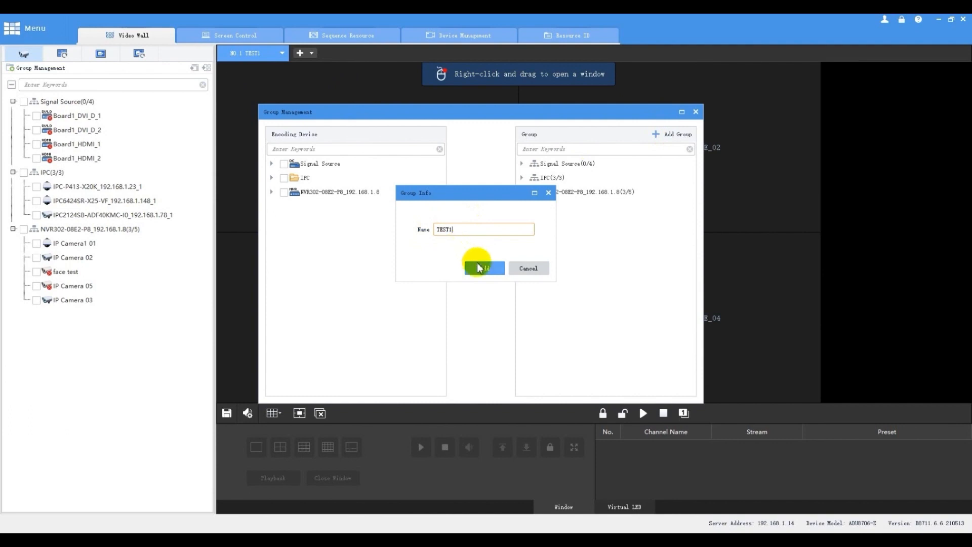
pyautogui.click(483, 268)
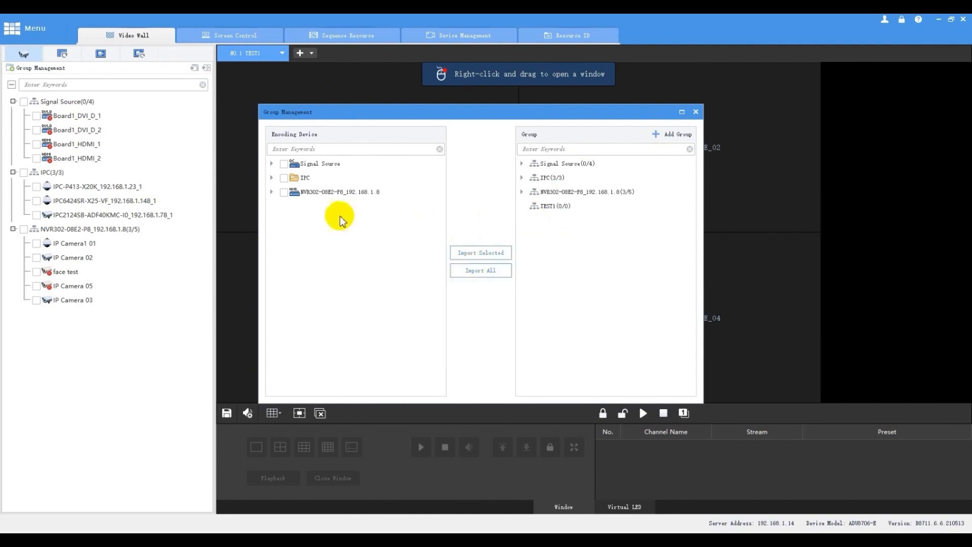
# Step: Import IP Camera1 01 and IP Camera 02 from the NVR into TEST1
pyautogui.click(271, 192)
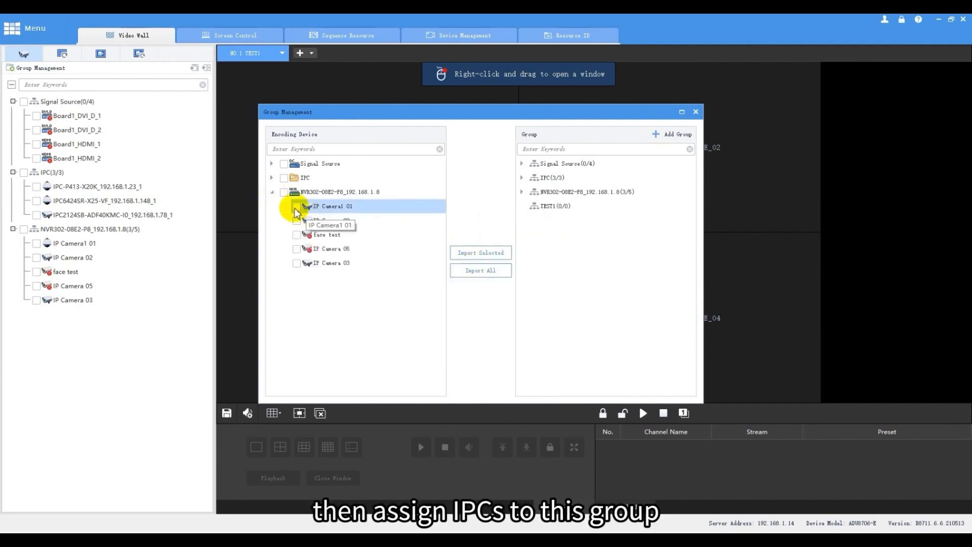
pyautogui.click(552, 206)
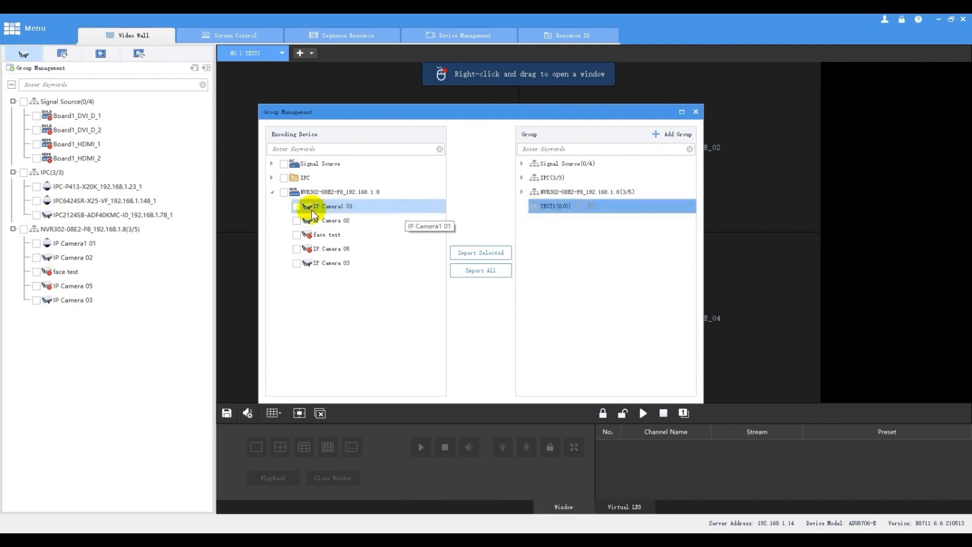
pyautogui.click(480, 253)
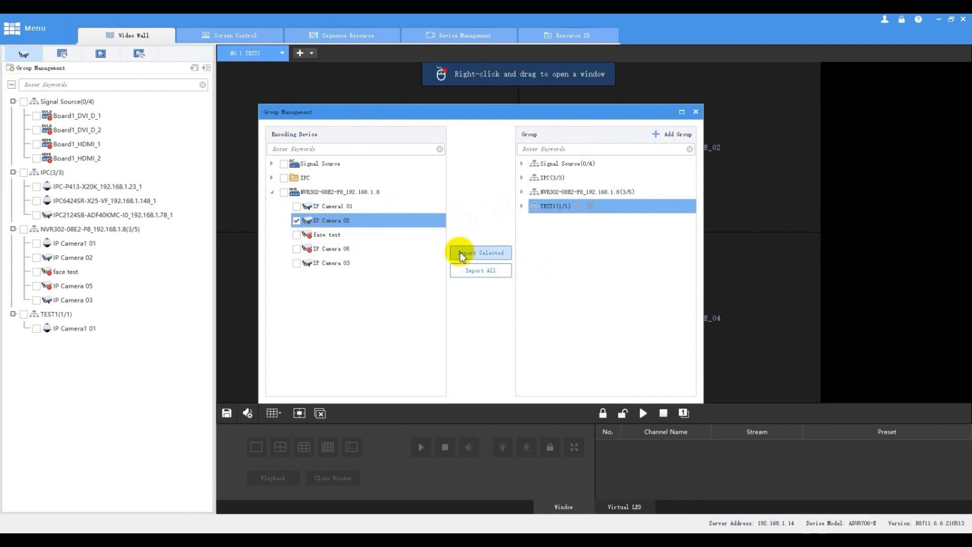
pyautogui.click(480, 252)
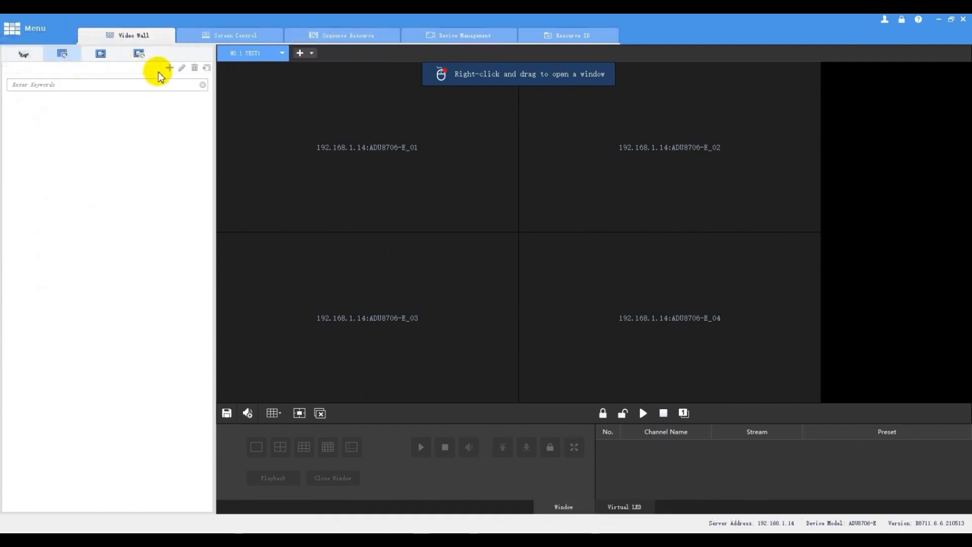
# Step: Start a new sequence resource named TEST2
pyautogui.click(169, 67)
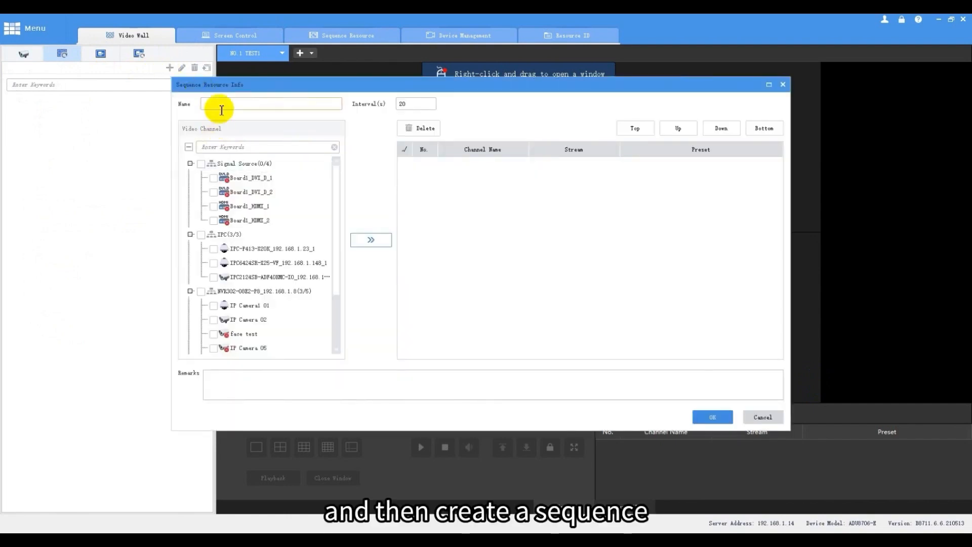
pyautogui.write('TEST1')
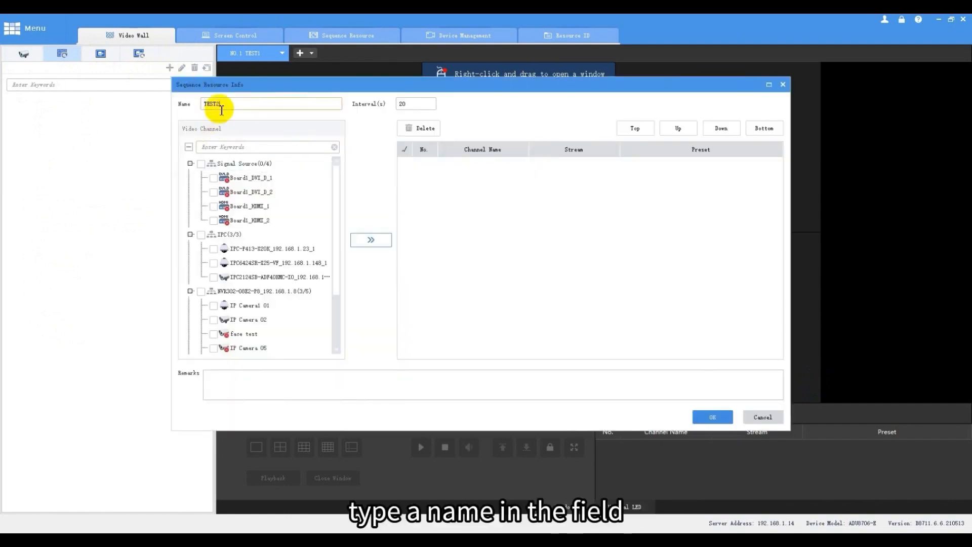
pyautogui.write('TEST2')
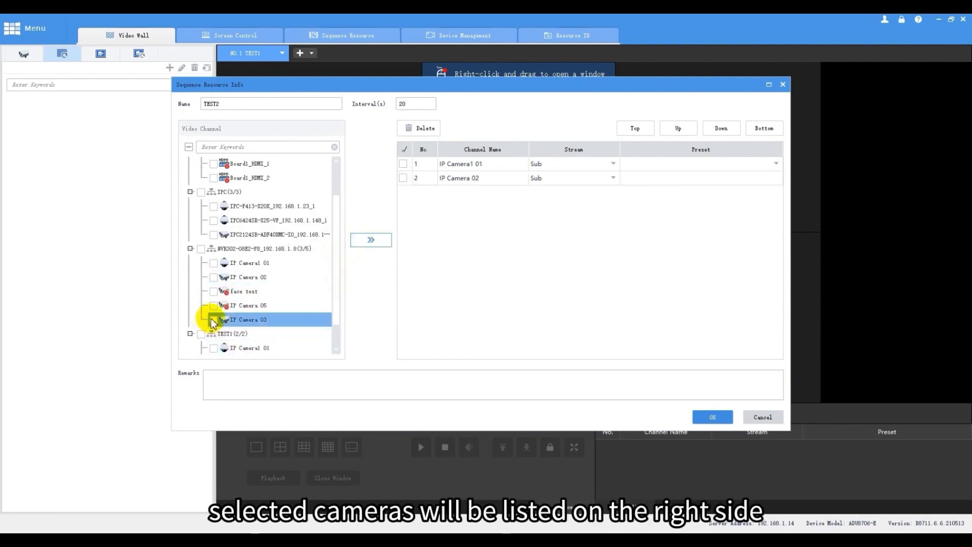
pyautogui.click(370, 240)
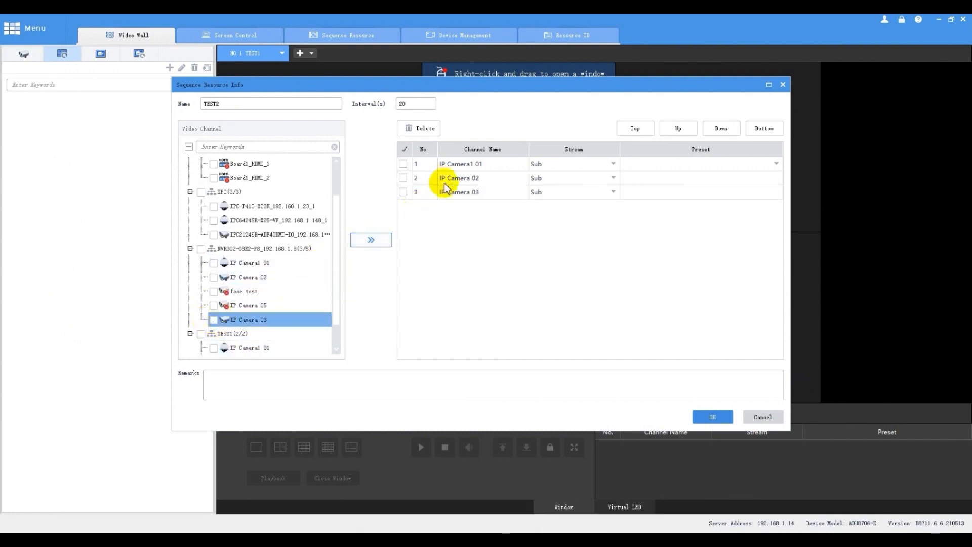
# Step: Move IP Camera 03 to the top, set a 30-second interval, and save
pyautogui.click(415, 191)
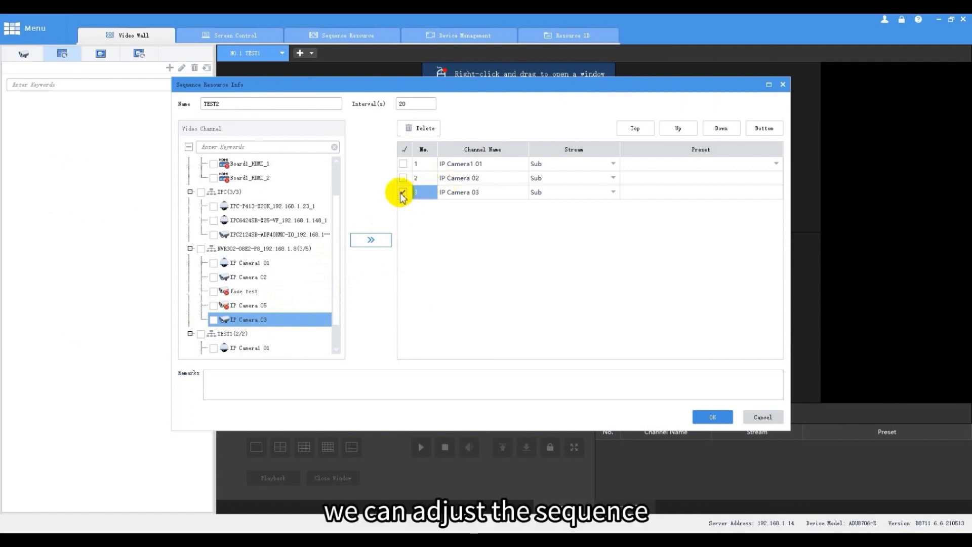
pyautogui.click(633, 128)
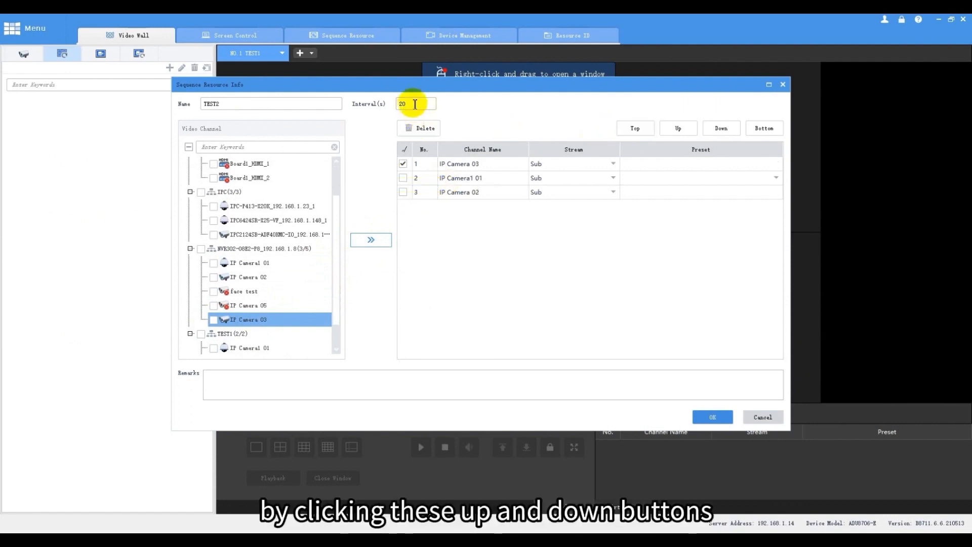
pyautogui.write('3')
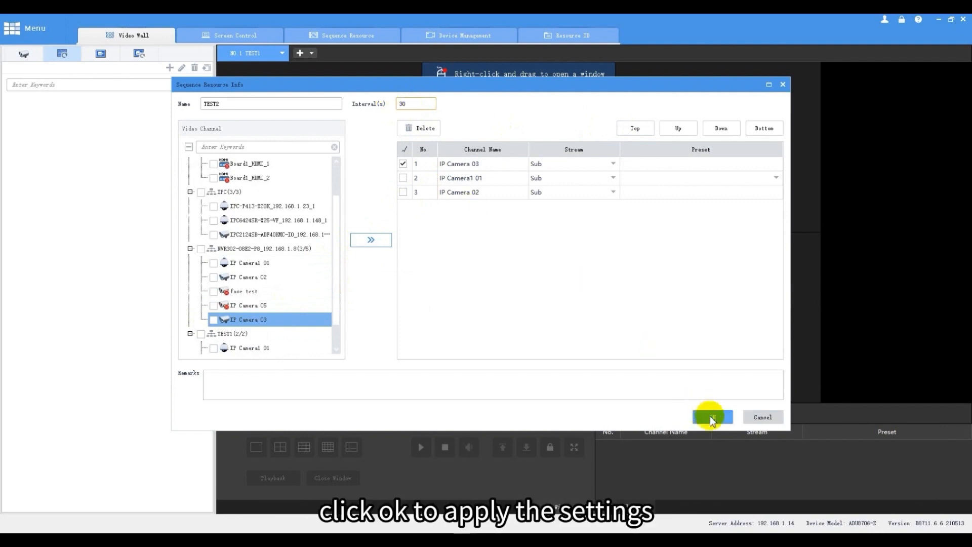
pyautogui.click(711, 416)
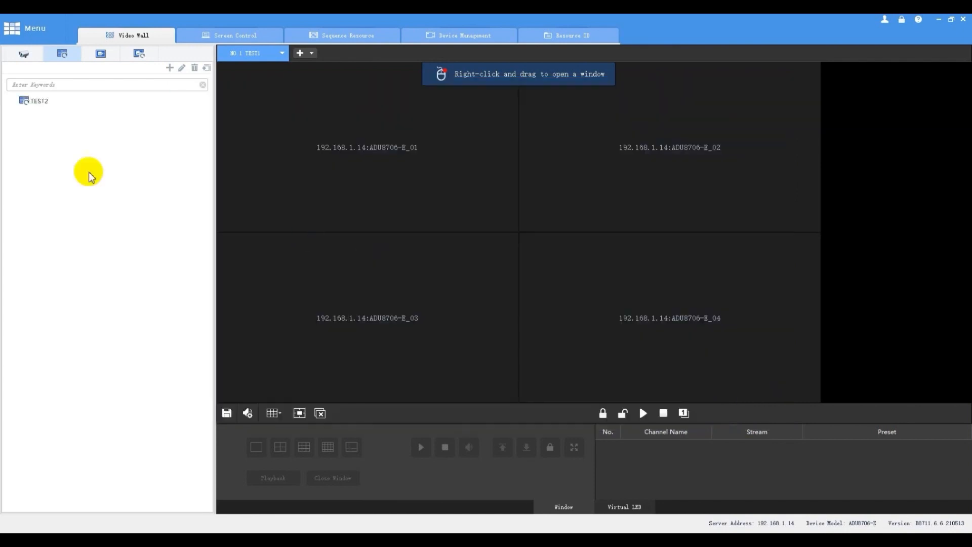
# Step: Drag sequence TEST2 into window 1 and save the layout as 'Scene 1'
pyautogui.click(39, 100)
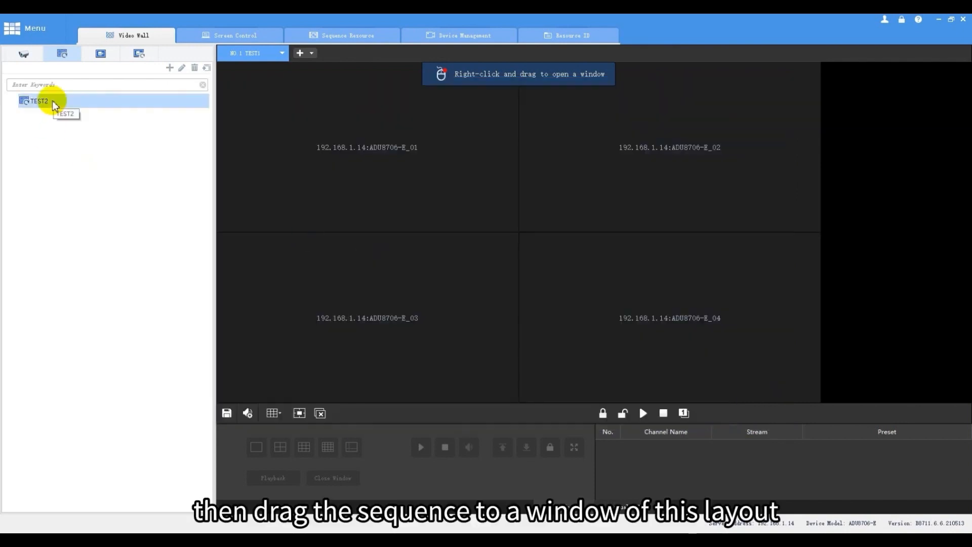
pyautogui.moveTo(39, 100); pyautogui.dragTo(365, 147)
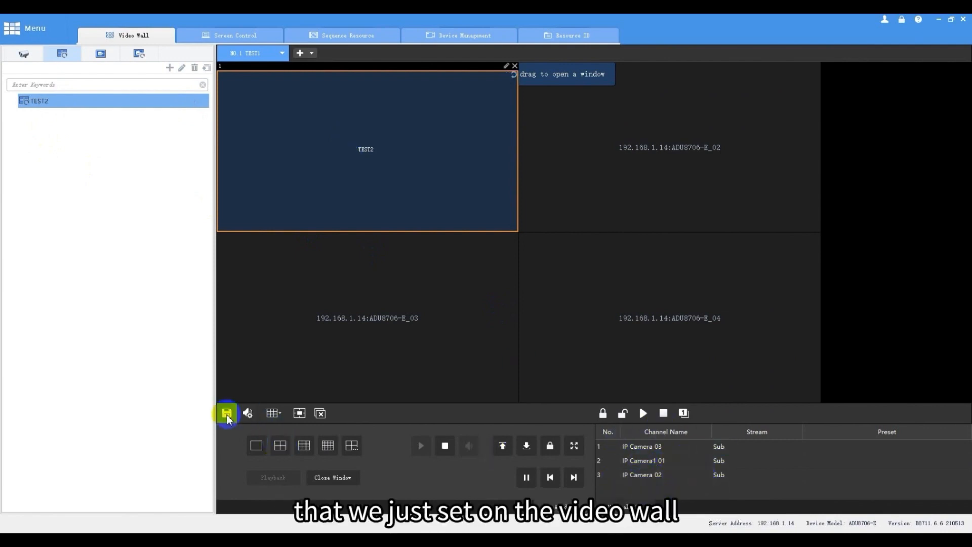
pyautogui.click(227, 413)
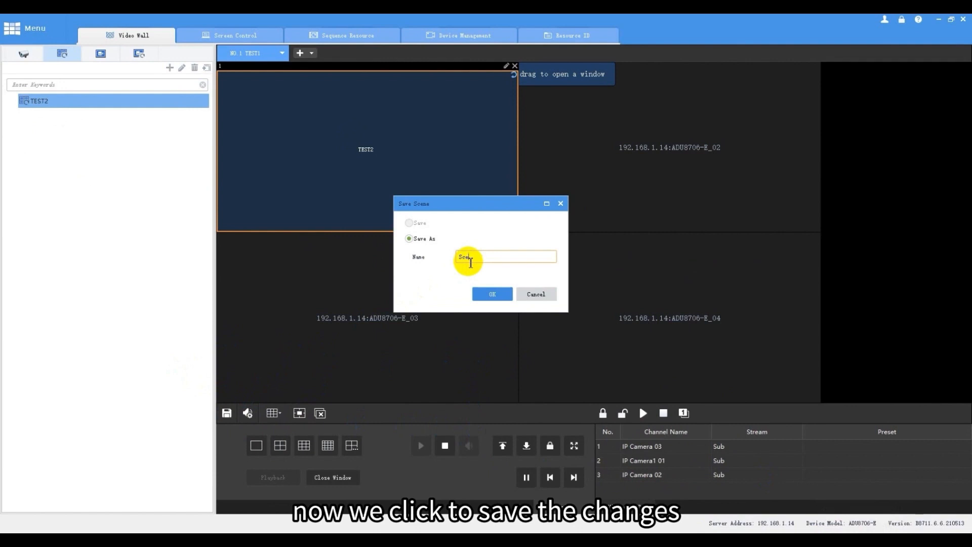
pyautogui.write('Scene 1')
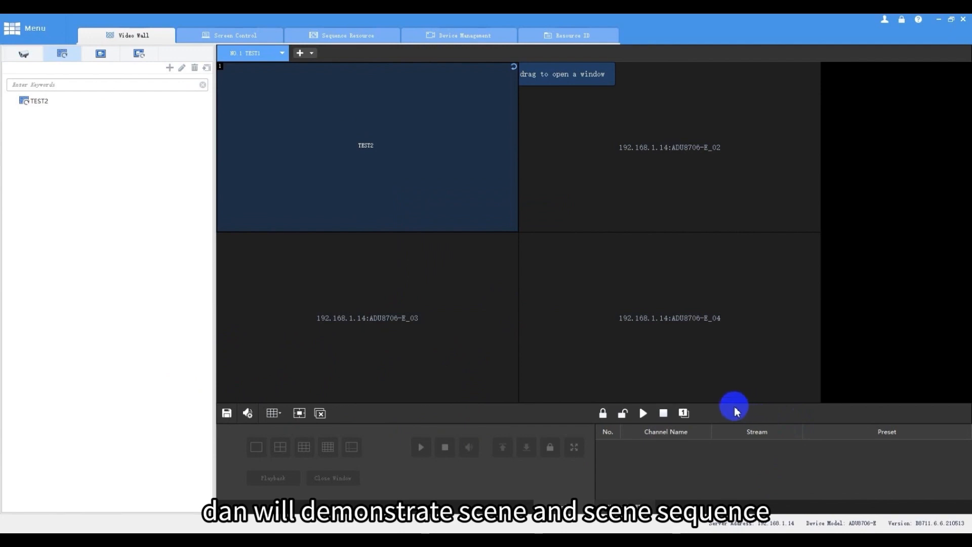
pyautogui.moveTo(569, 379)
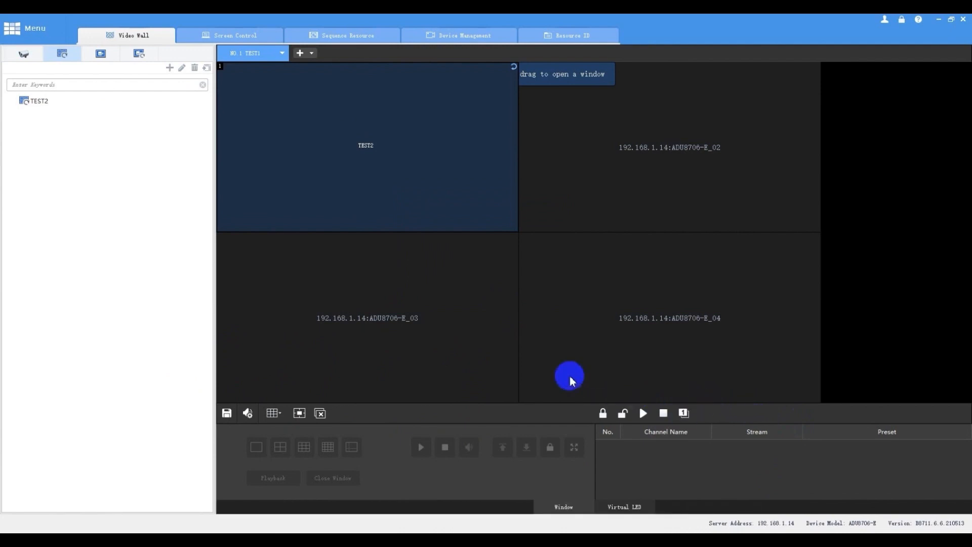
pyautogui.moveTo(650, 376)
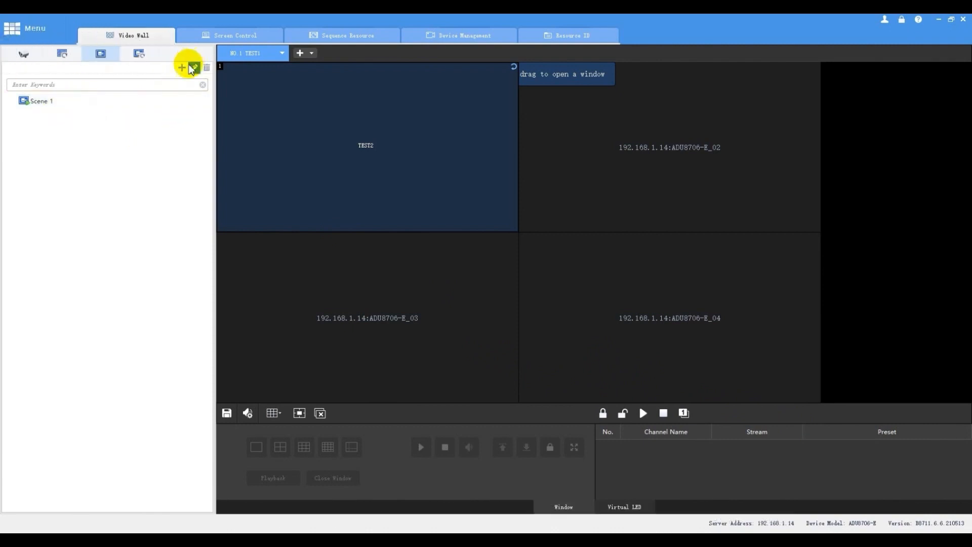
# Step: Create a new scene named 'Scene 2' with a four-window layout
pyautogui.click(182, 67)
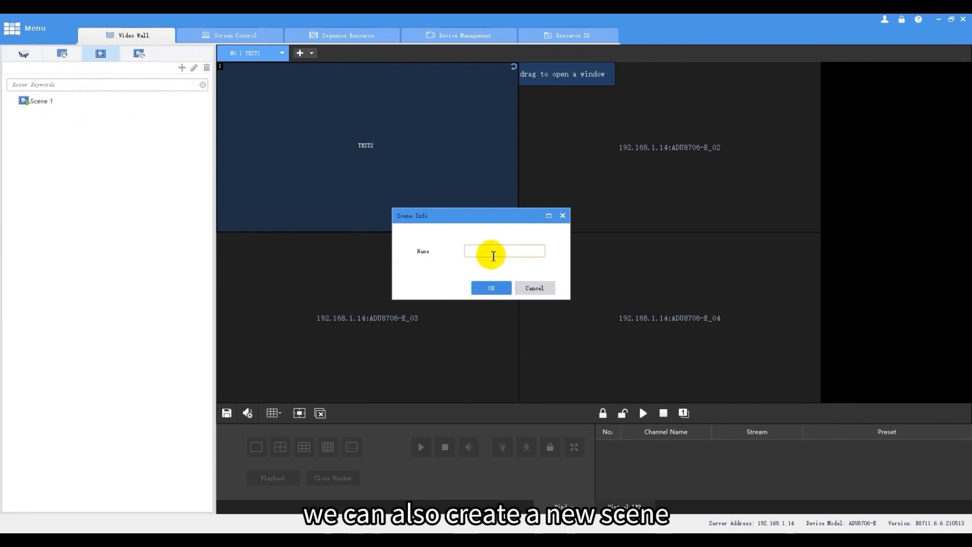
pyautogui.write('S')
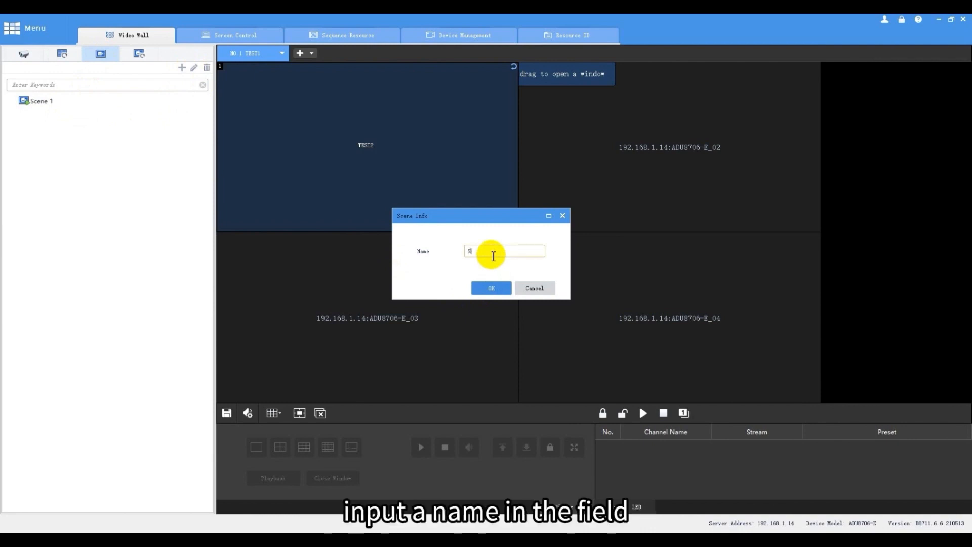
pyautogui.write('Scene 2')
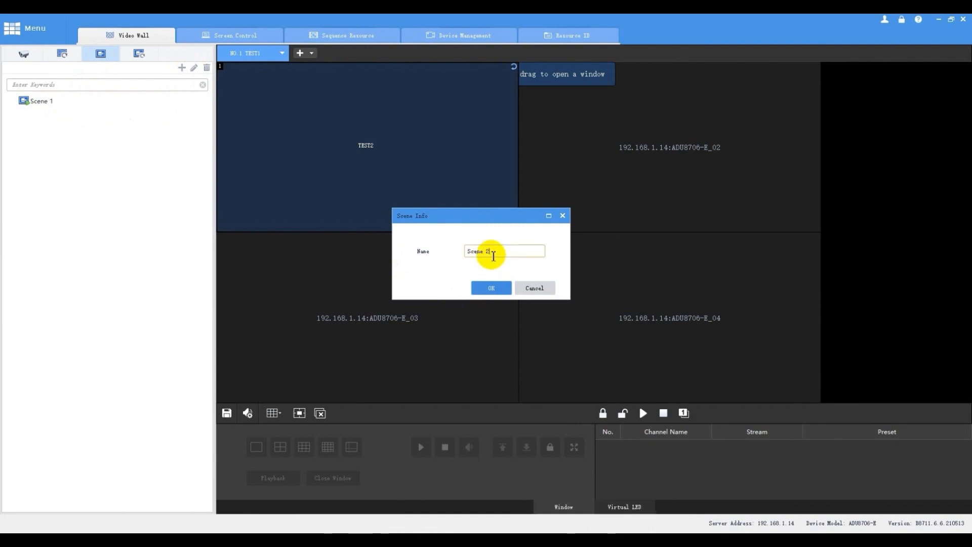
pyautogui.click(491, 287)
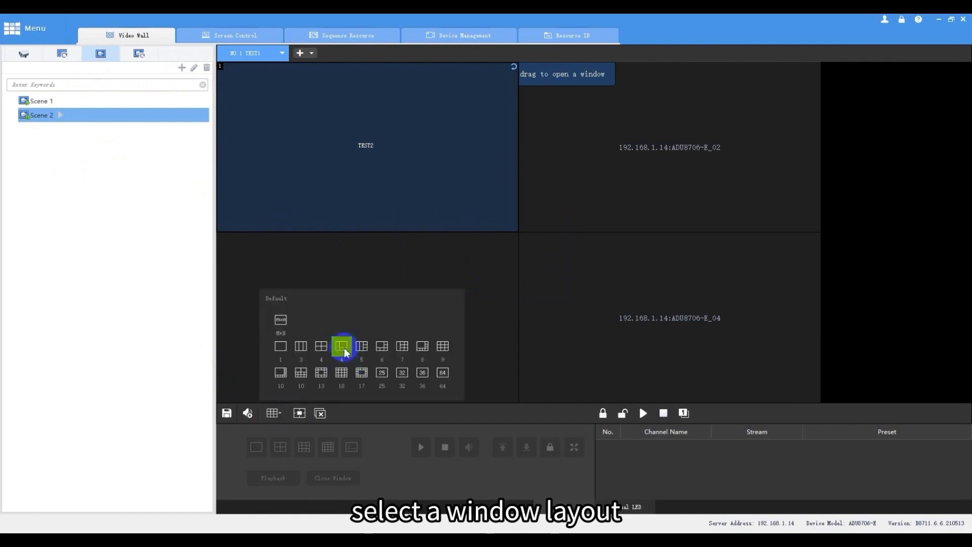
pyautogui.click(341, 346)
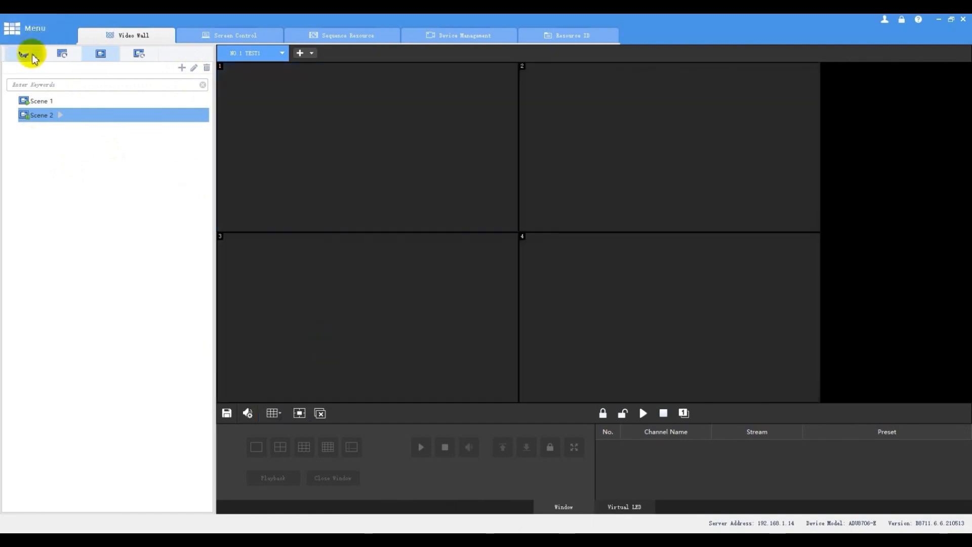
# Step: Place IP Camera 01 and 02 in windows 1 and 2, saving as Scene 2
pyautogui.click(24, 53)
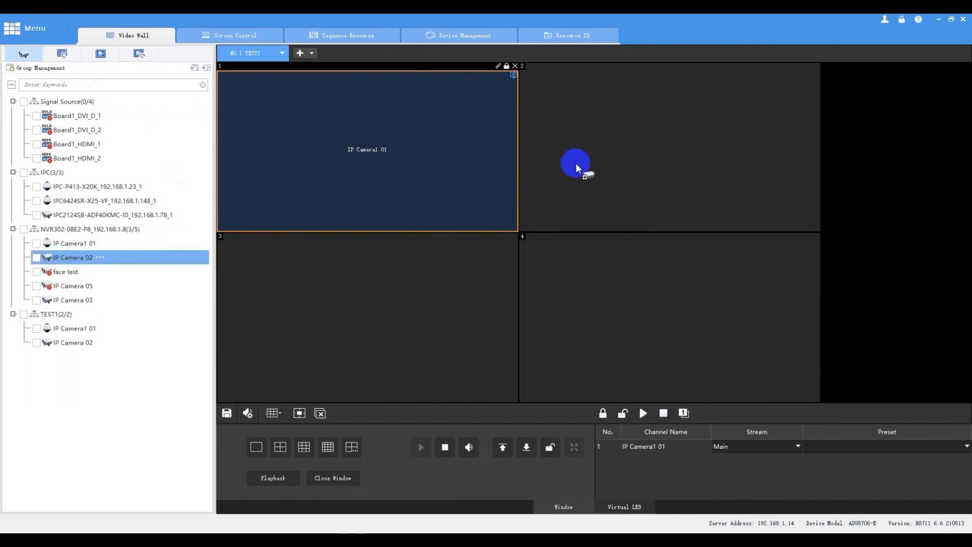
pyautogui.click(101, 54)
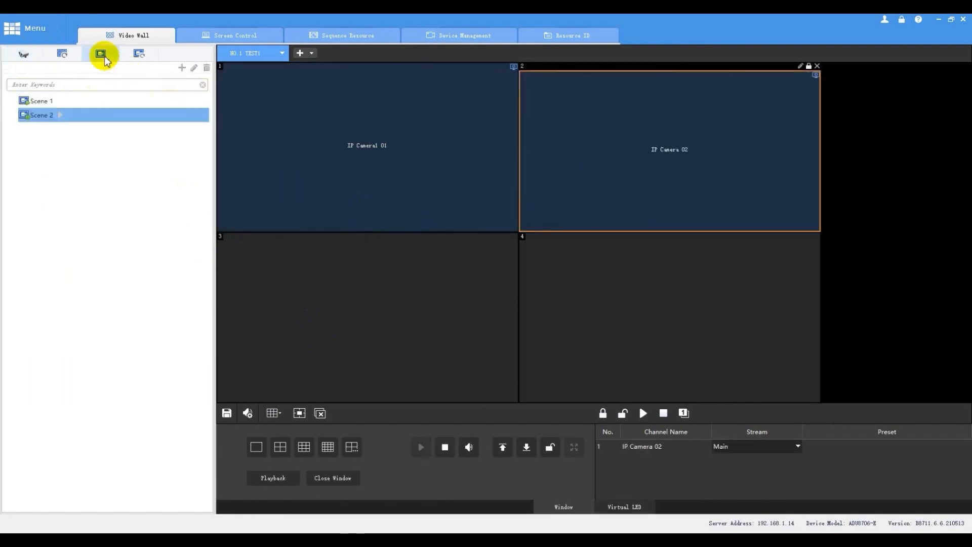
pyautogui.click(101, 54)
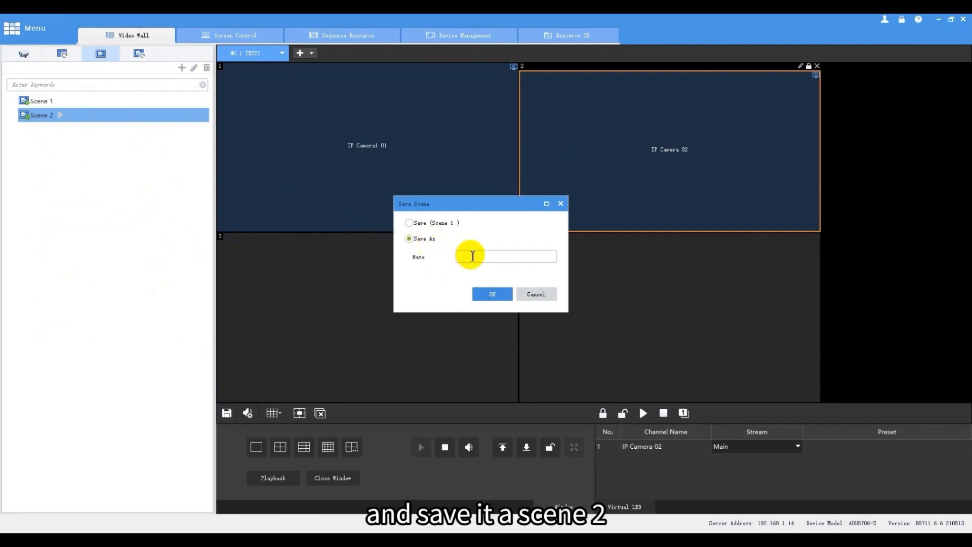
pyautogui.write('Scene 2')
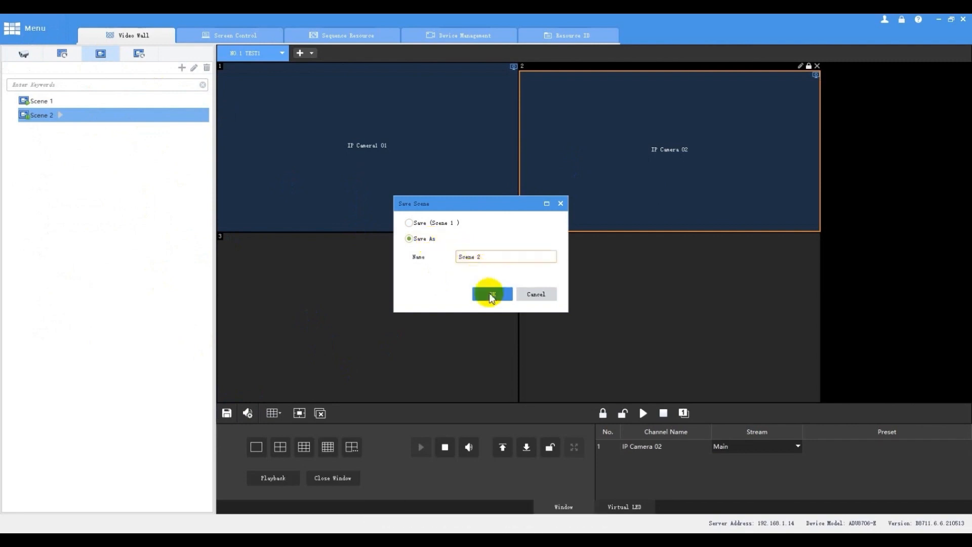
pyautogui.click(491, 294)
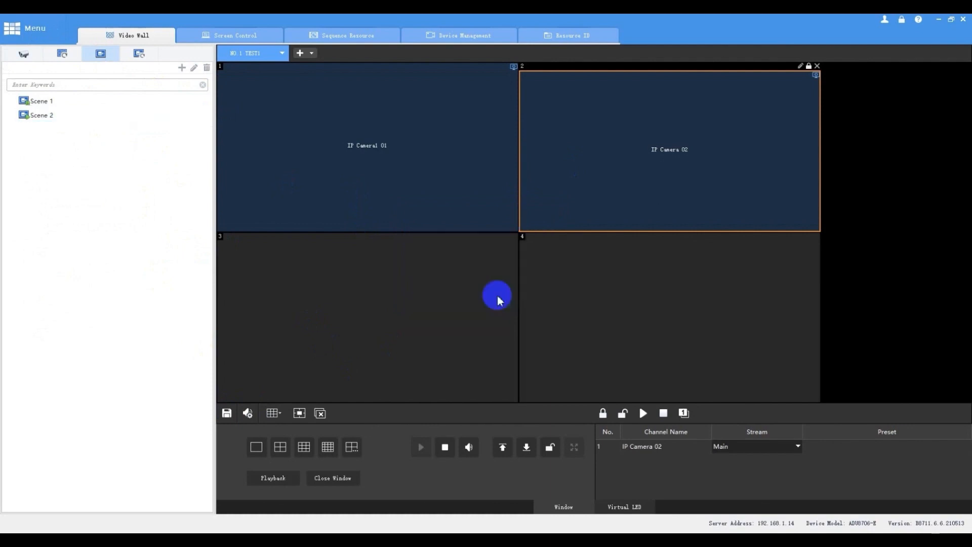
pyautogui.click(42, 115)
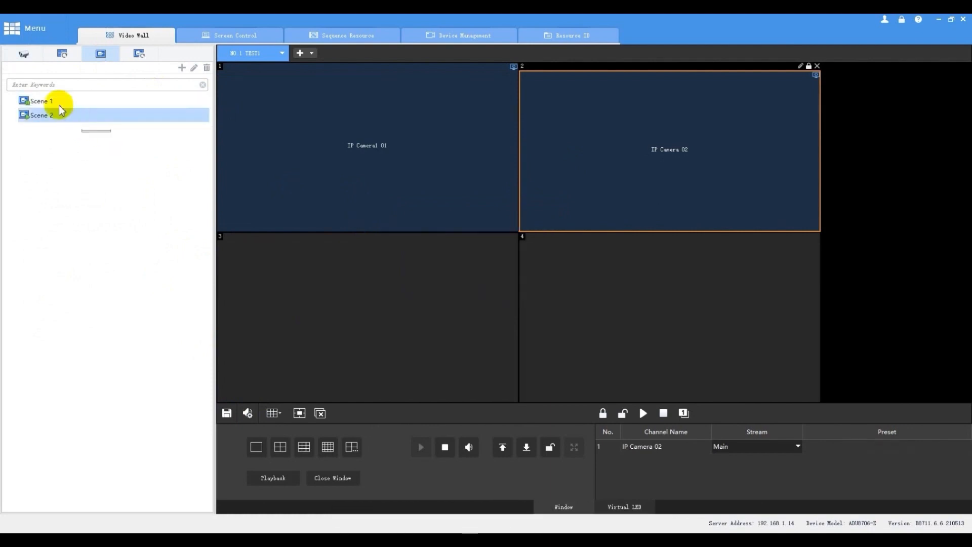
pyautogui.click(38, 102)
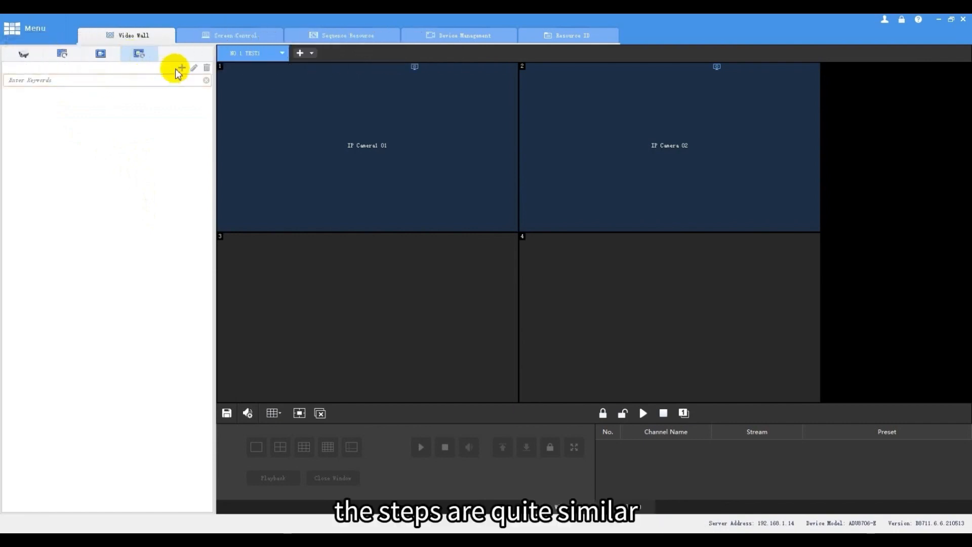
# Step: Name the new plan 'Scene Sequence 1', add Scene 1 and Scene 2, and save
pyautogui.click(182, 66)
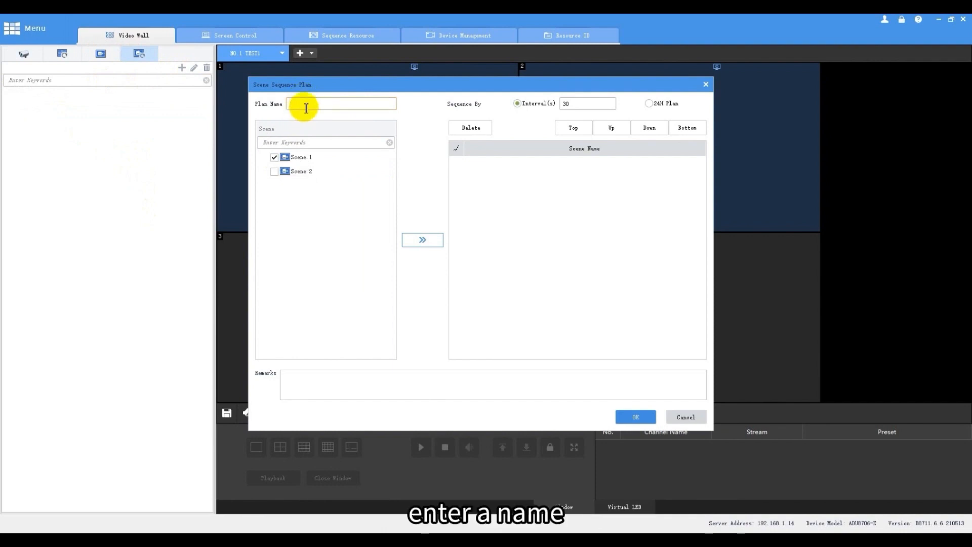
pyautogui.write('Scene Sequenc')
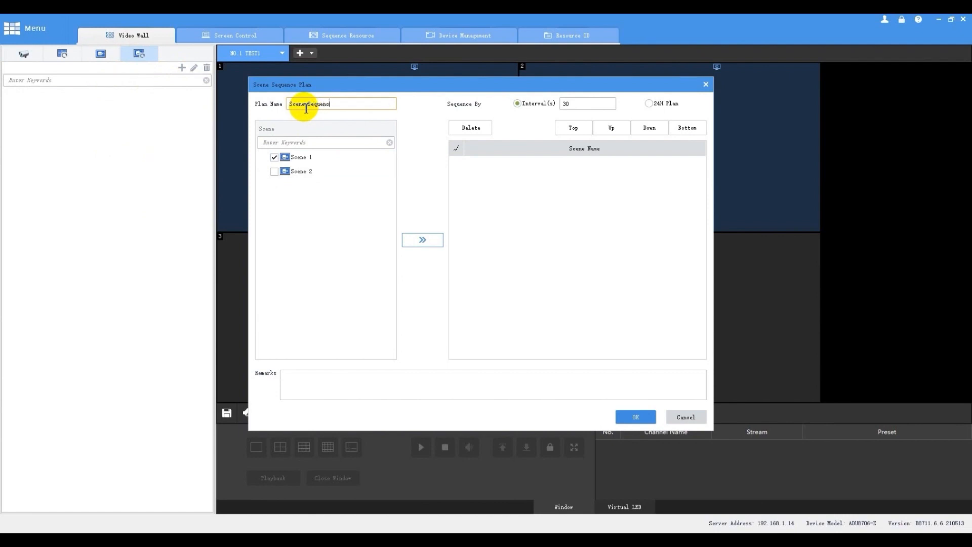
pyautogui.write('1')
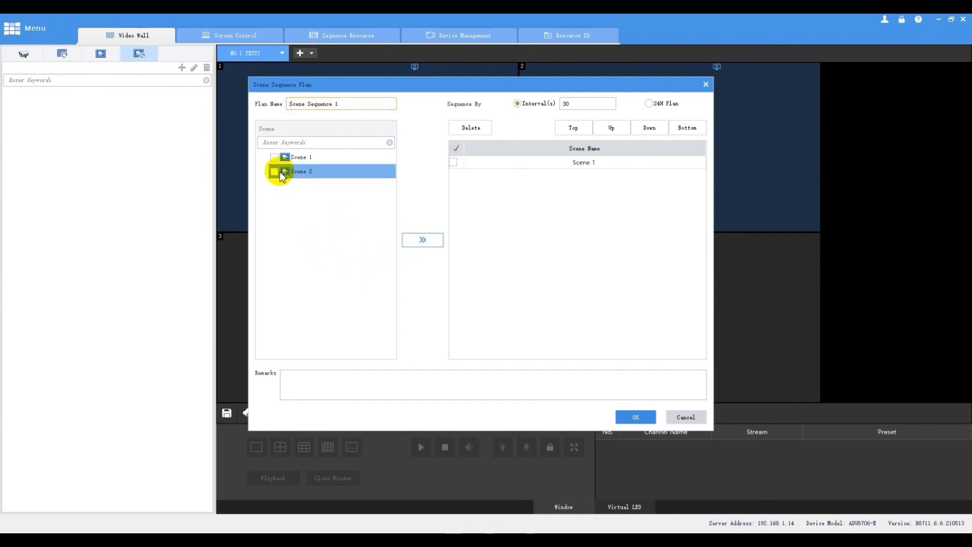
pyautogui.click(422, 239)
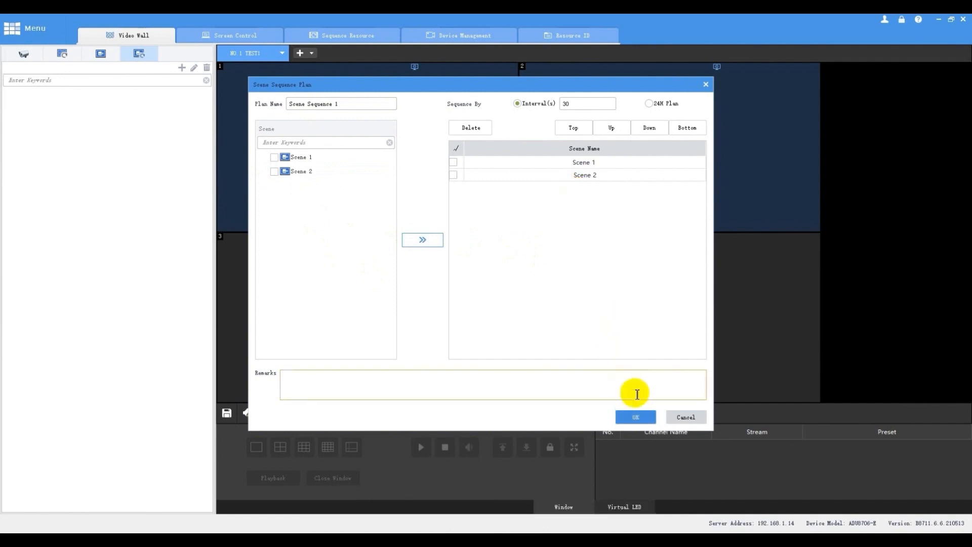
pyautogui.click(634, 417)
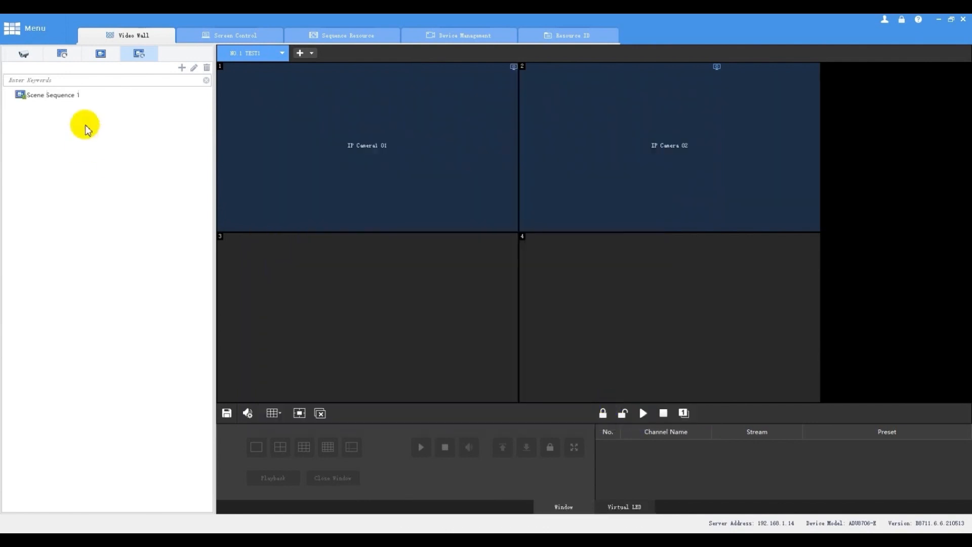